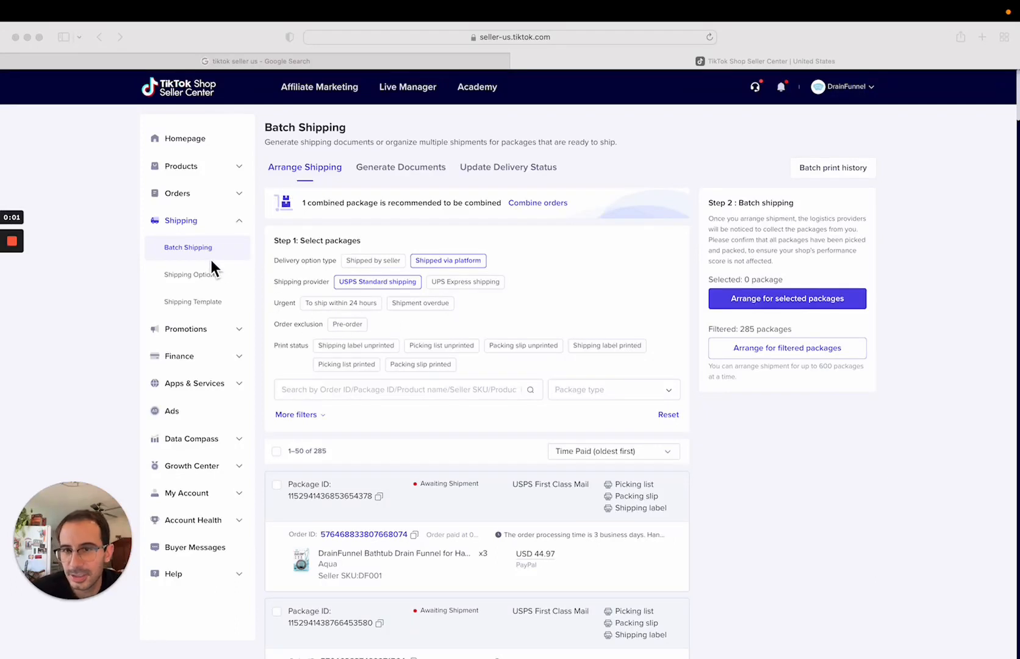
Try the due-within-24-hours and unprinted-label package filters, then clear both again.
scroll("down", 3)
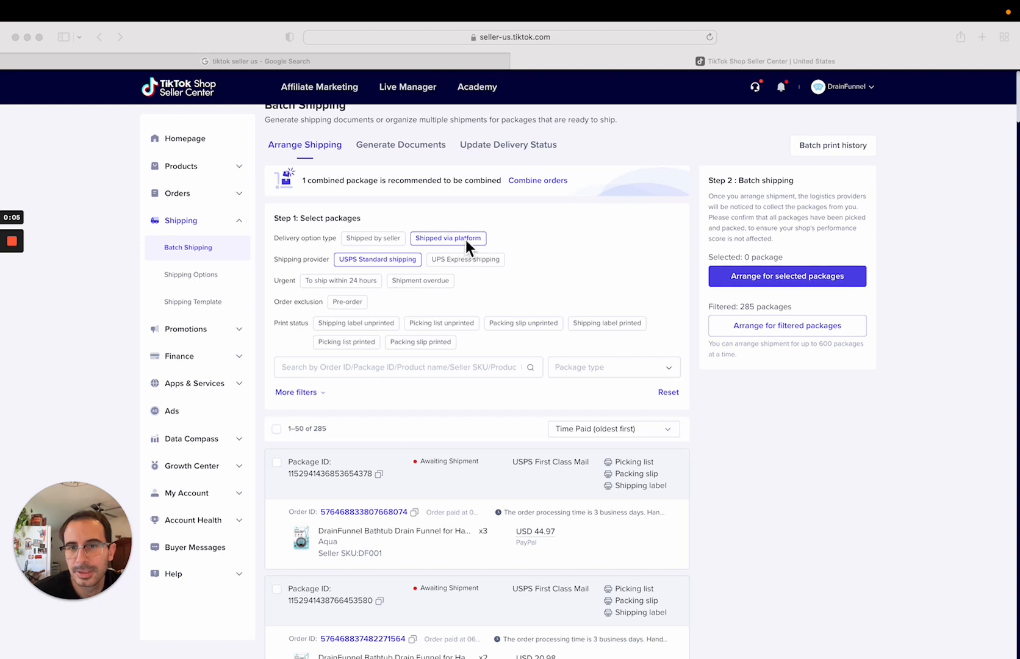
mouse_move(384, 271)
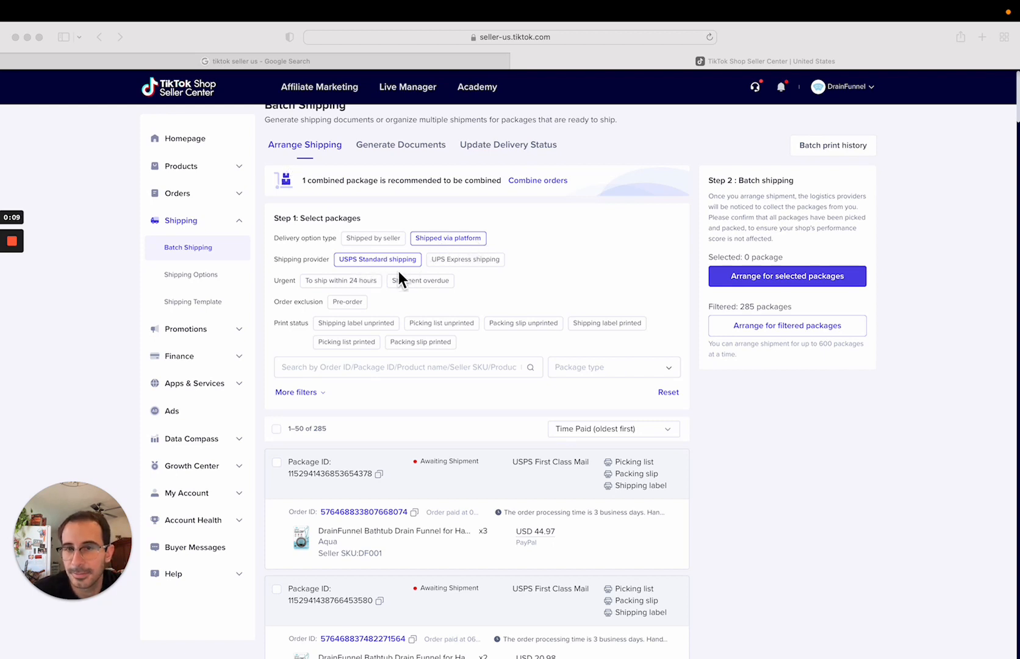
mouse_move(208, 289)
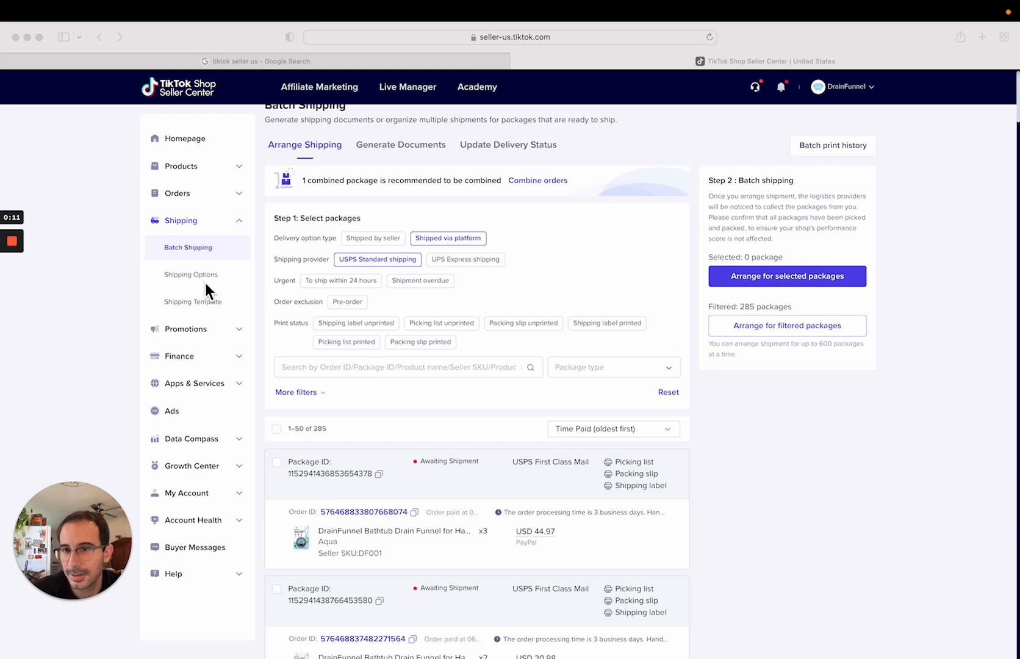
mouse_move(225, 312)
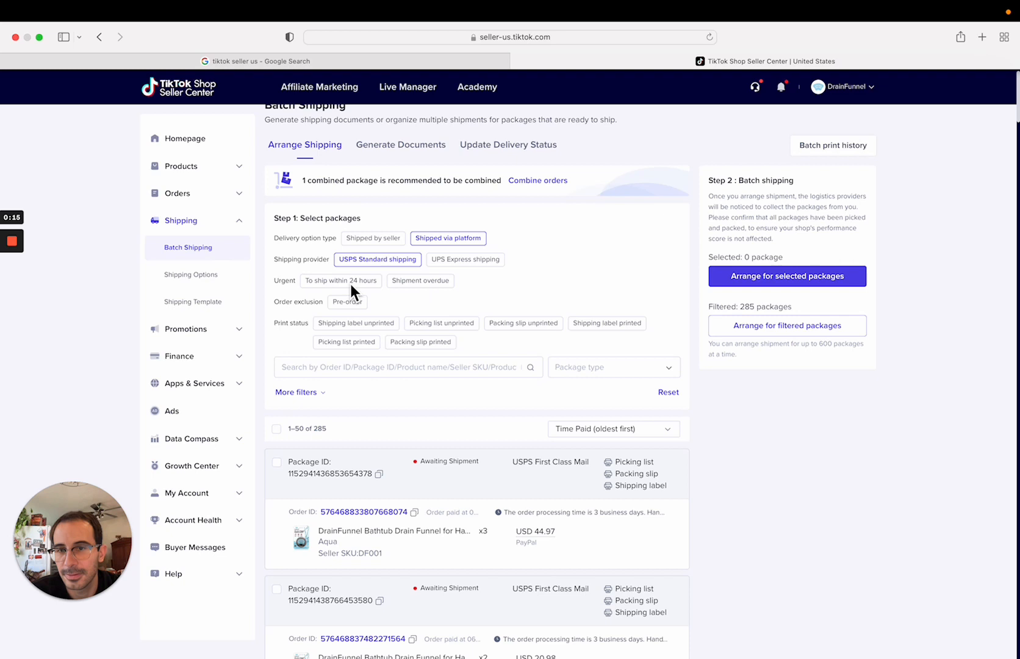
left_click(341, 280)
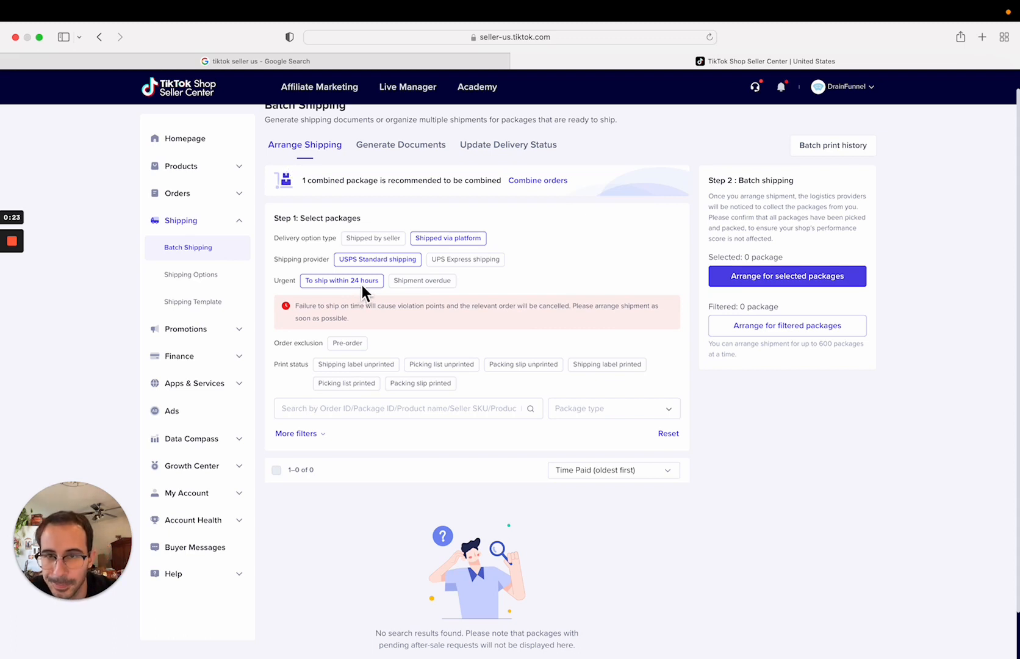
left_click(341, 280)
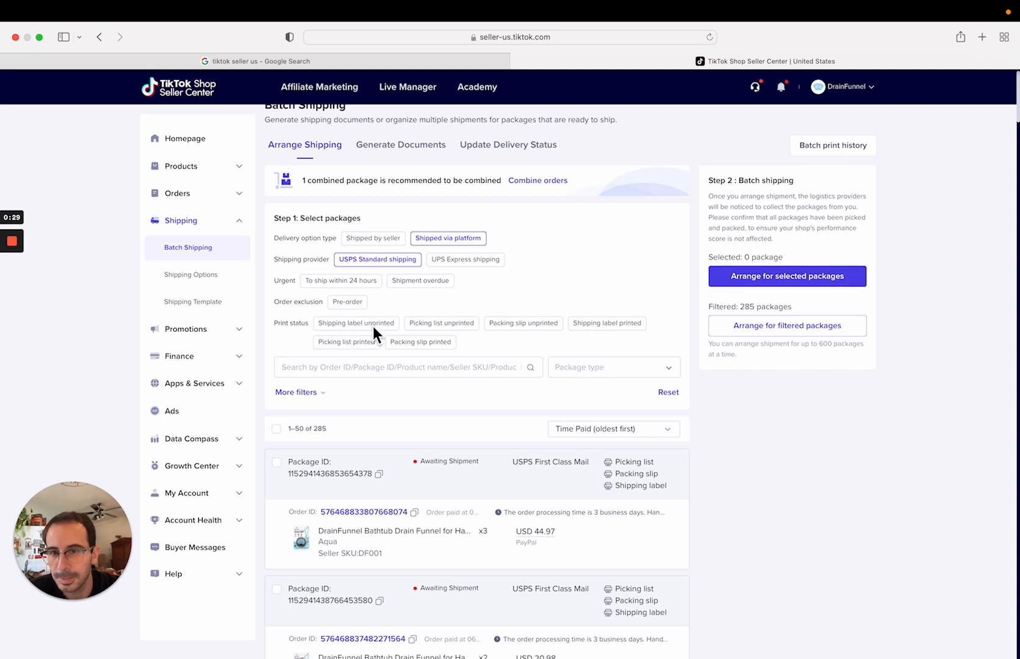
left_click(356, 322)
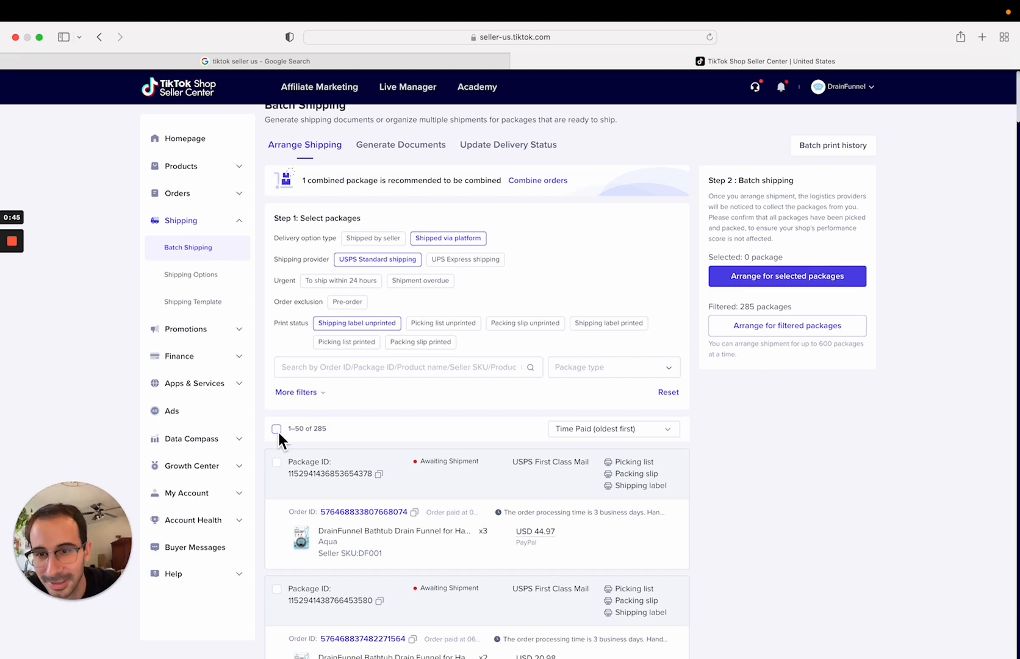
mouse_move(338, 336)
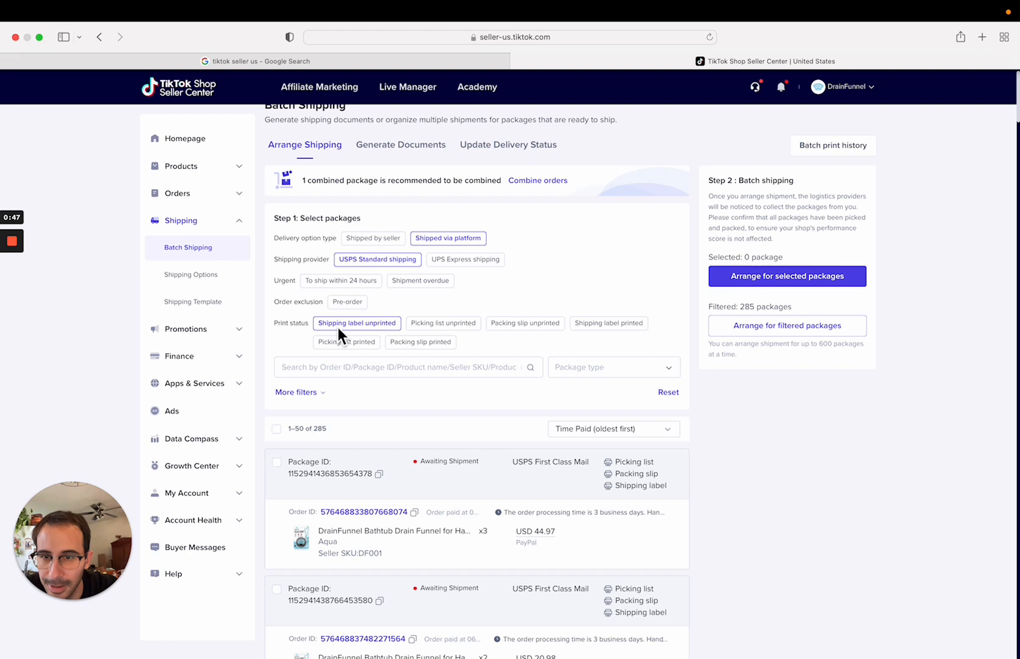
left_click(356, 323)
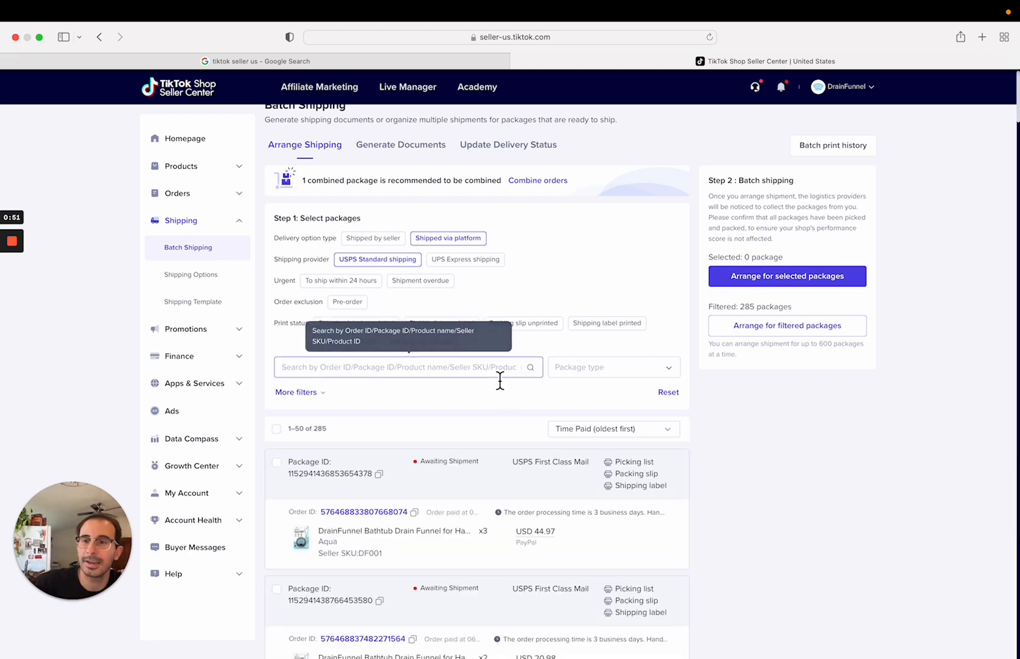
mouse_move(473, 355)
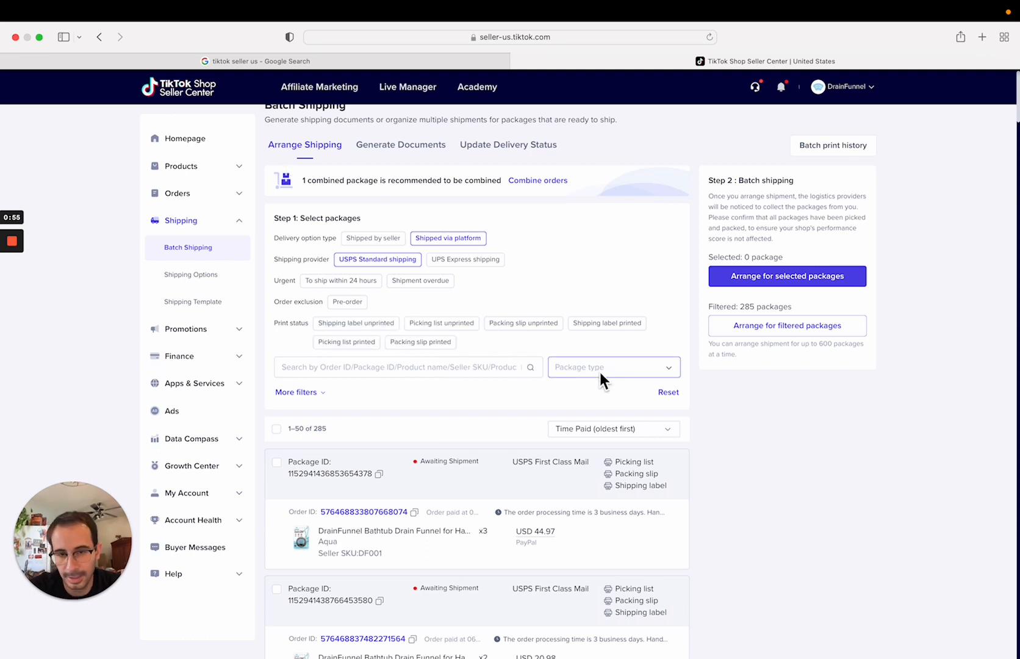
mouse_move(208, 193)
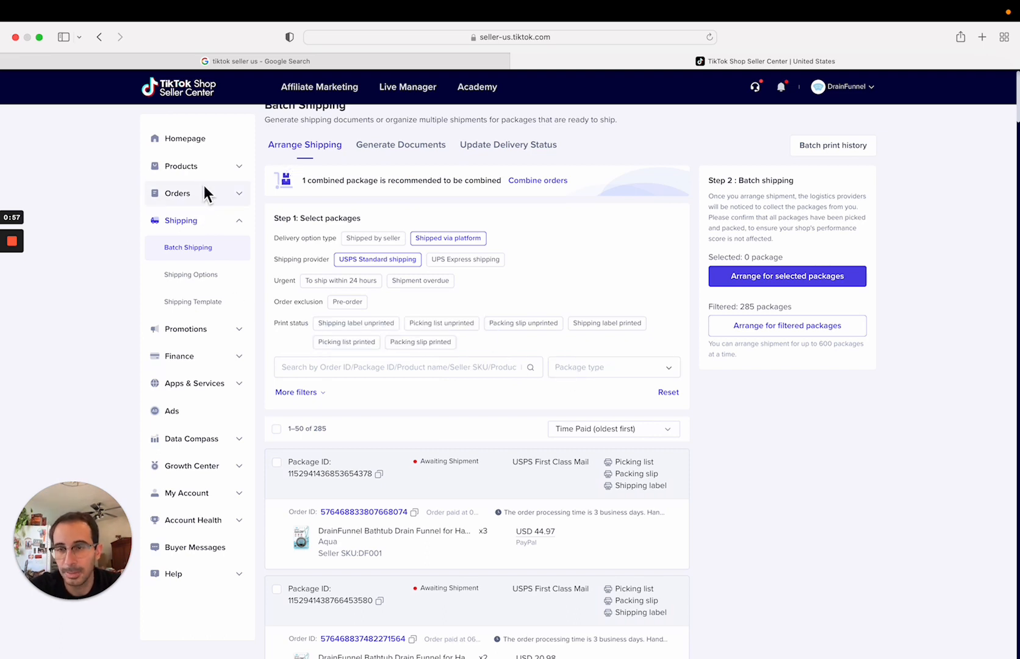
Go to Manage Orders and narrow the list to the 288 orders awaiting shipment.
left_click(177, 192)
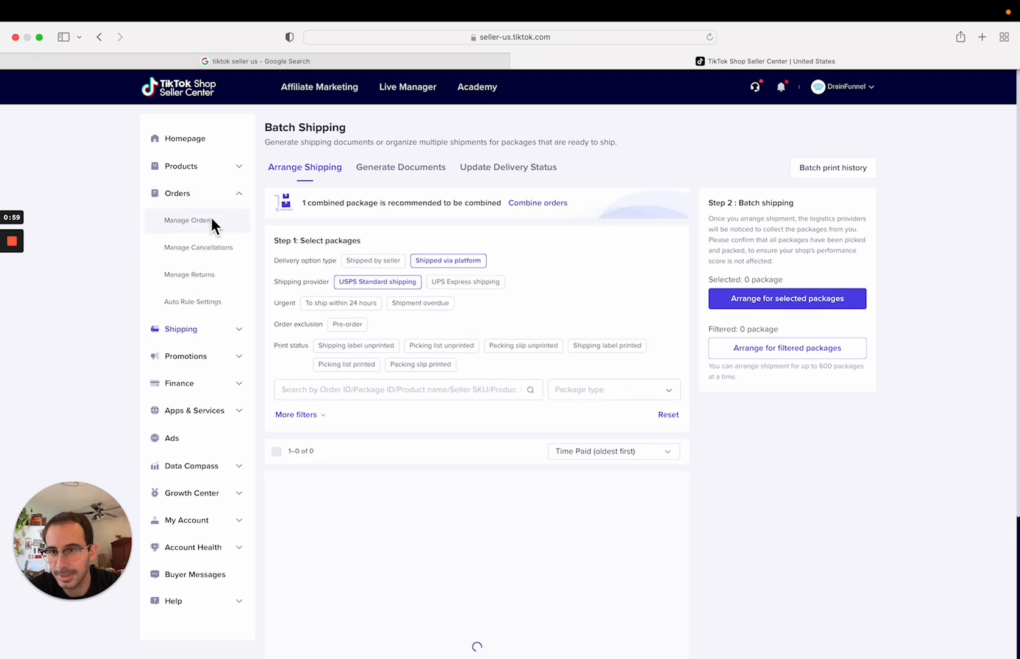
left_click(190, 220)
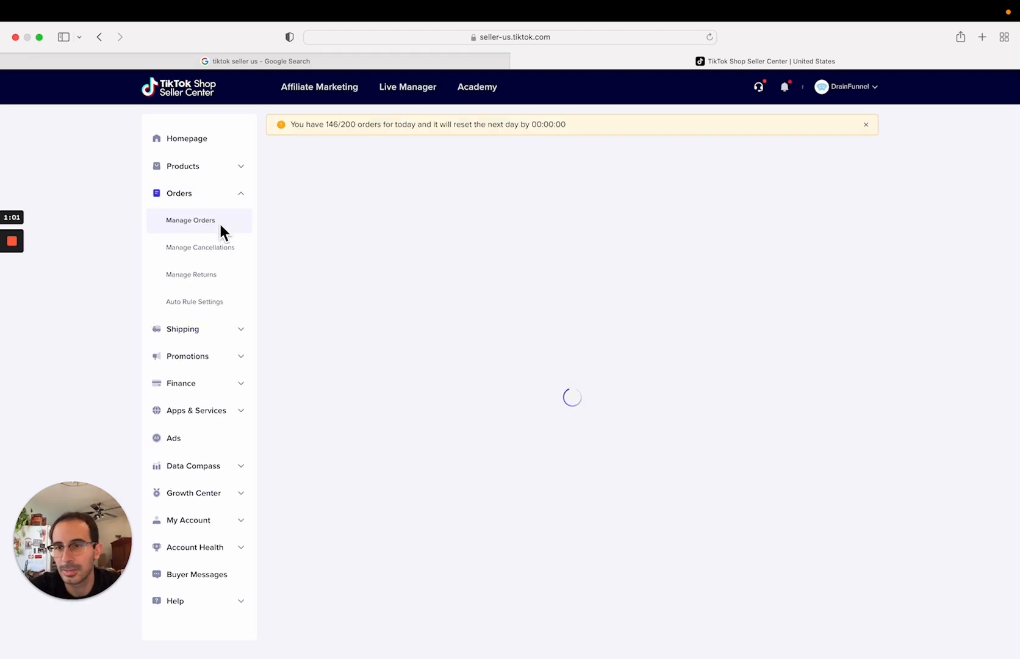
left_click(191, 220)
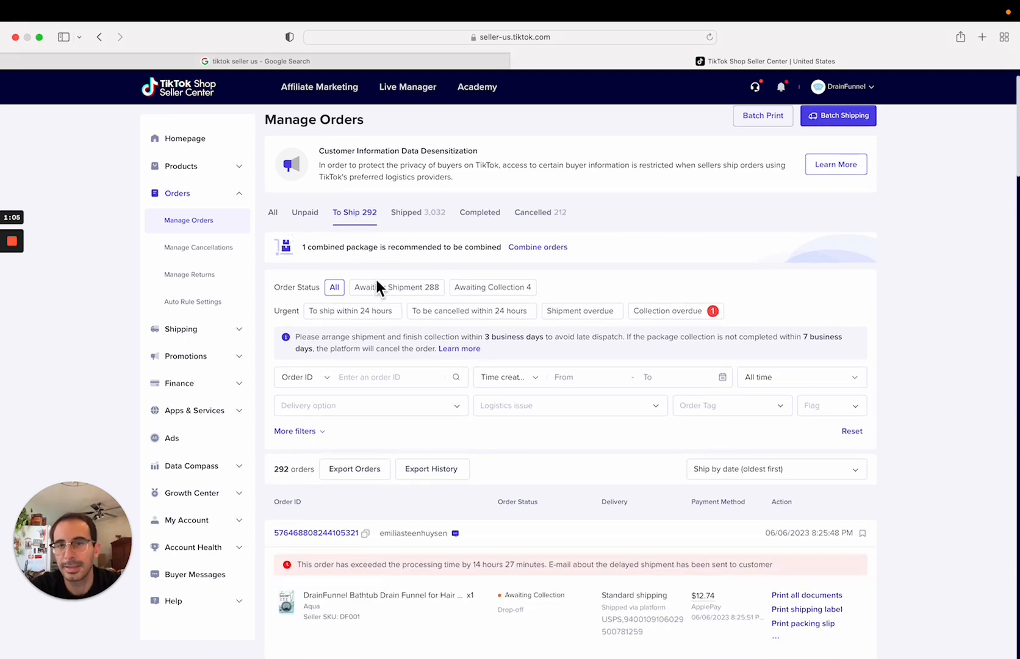
mouse_move(435, 298)
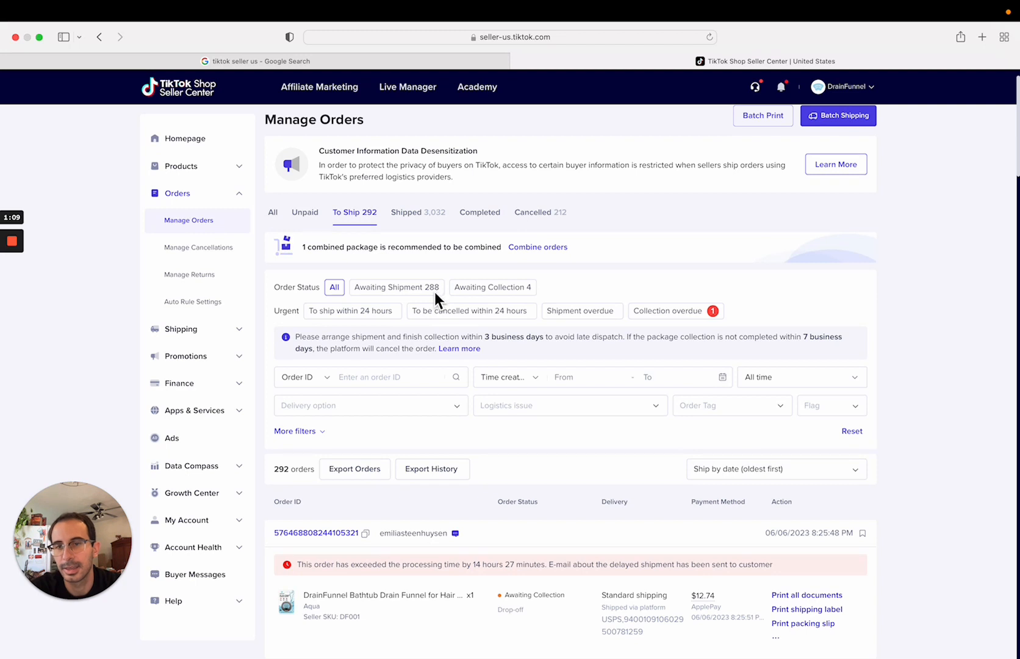
mouse_move(521, 299)
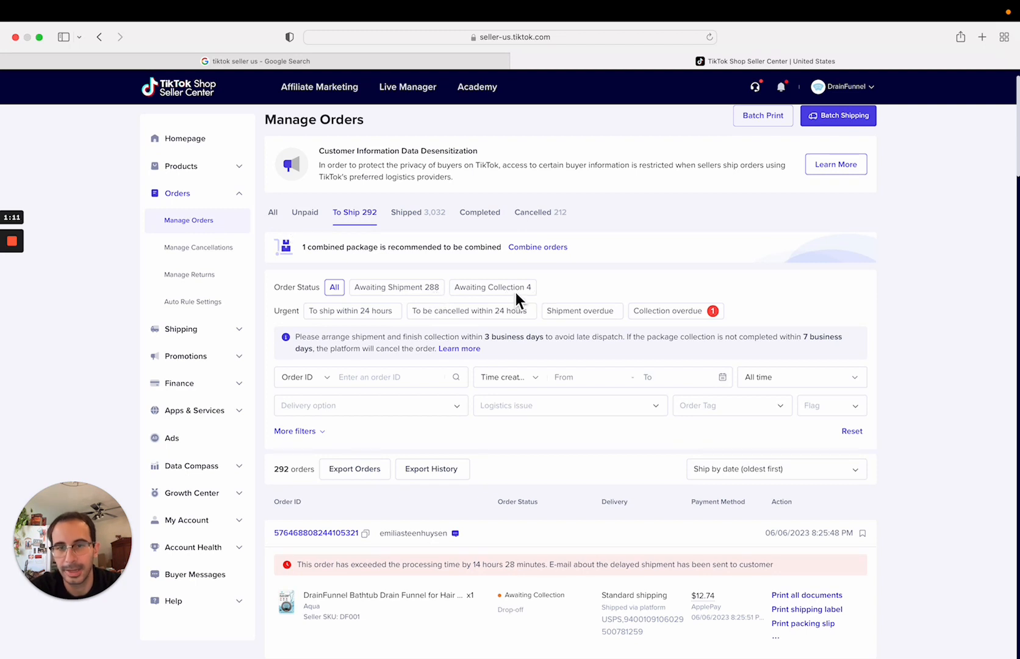
left_click(396, 287)
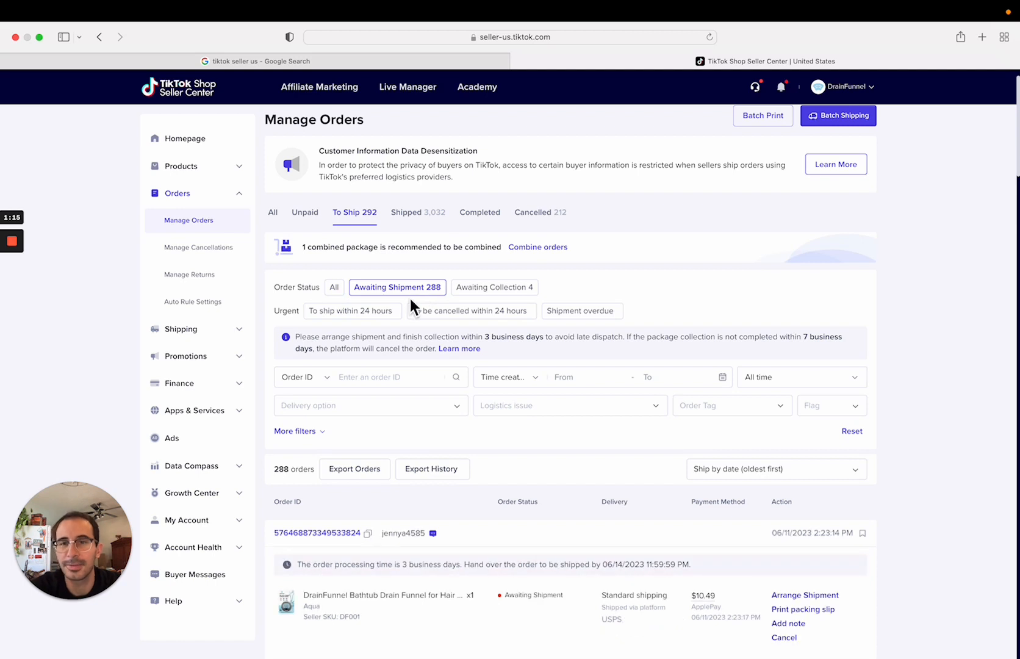
mouse_move(364, 302)
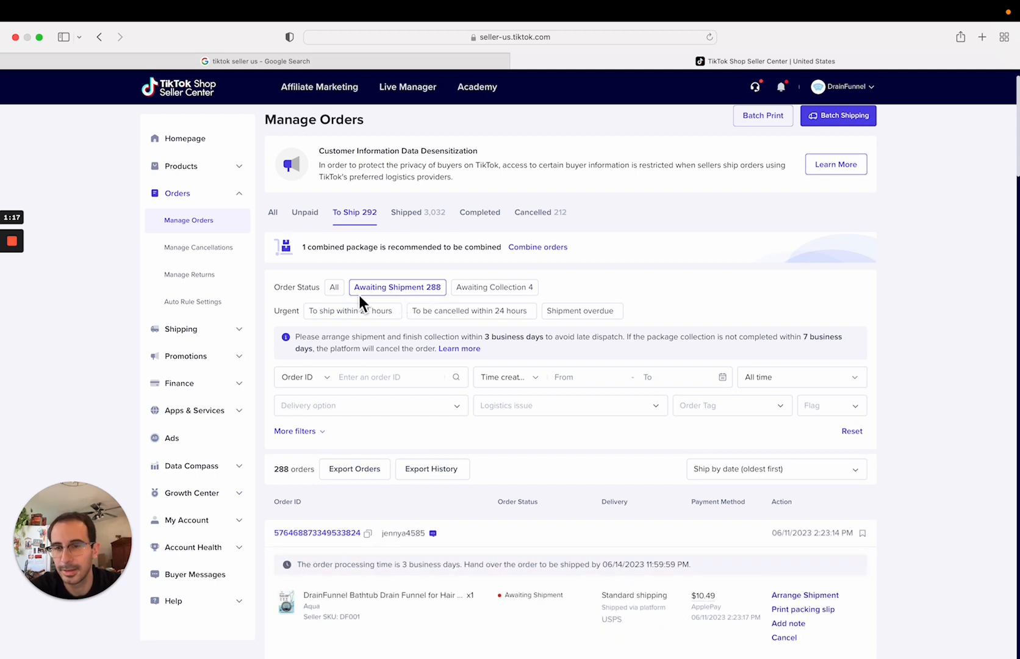
mouse_move(348, 322)
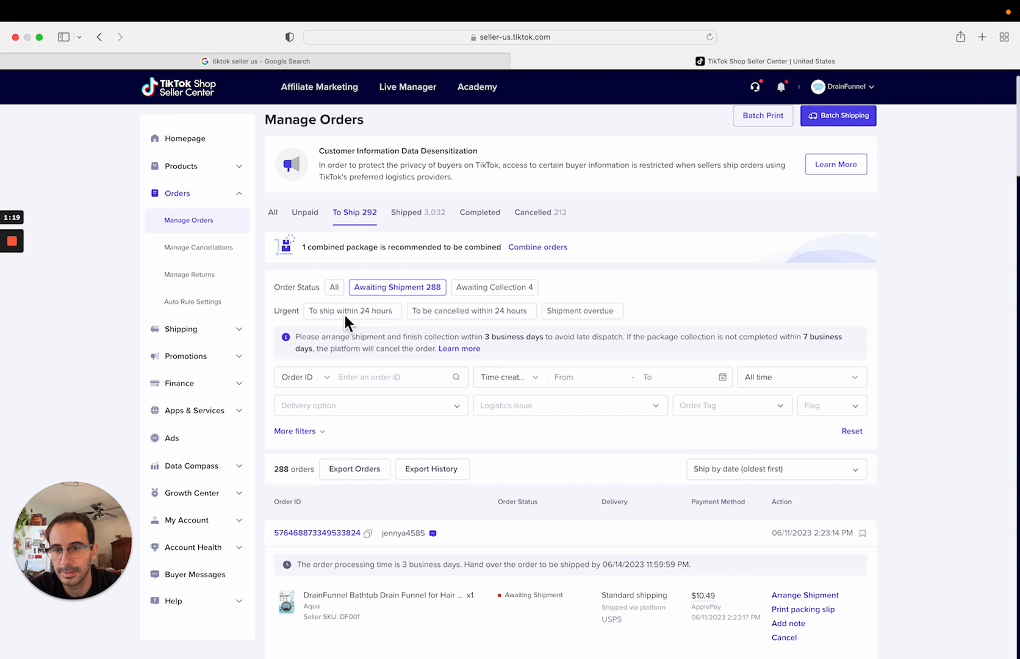
scroll("down", 3)
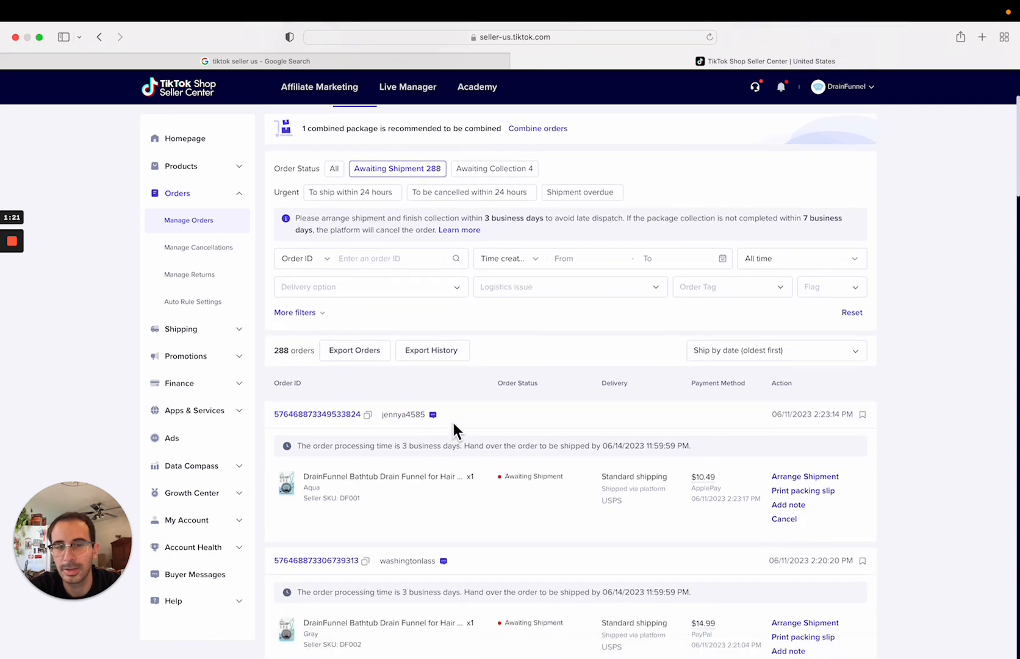
scroll("down", 3)
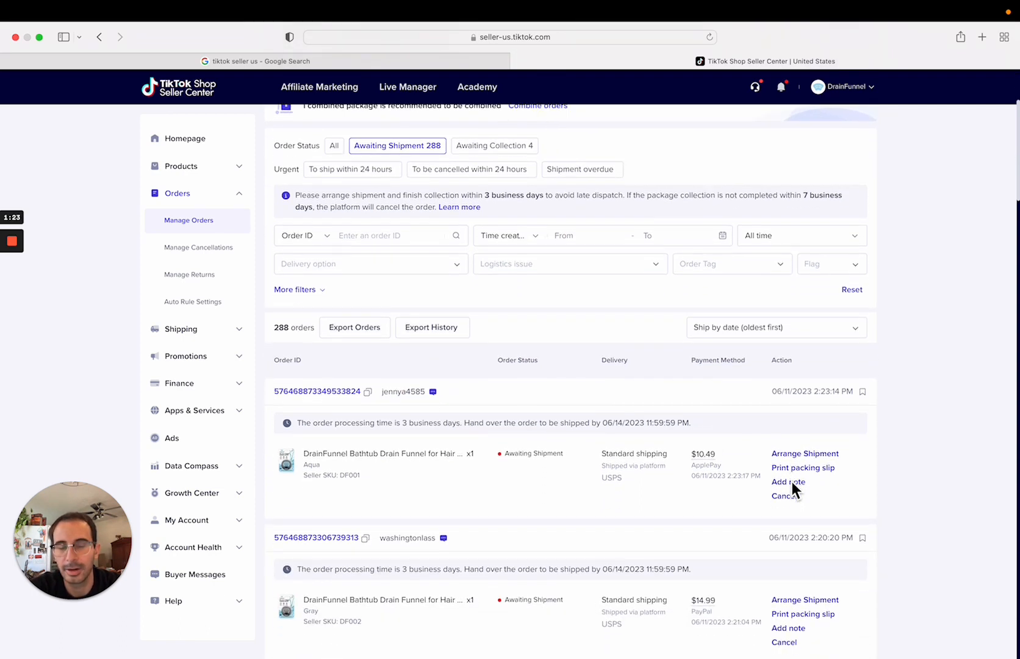
mouse_move(764, 479)
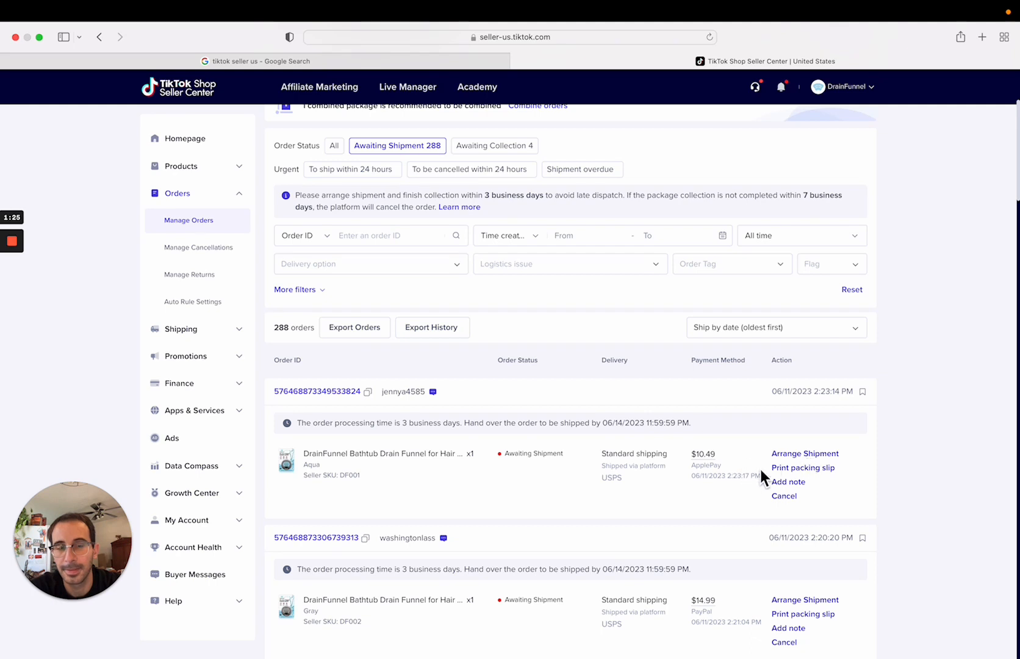
mouse_move(820, 461)
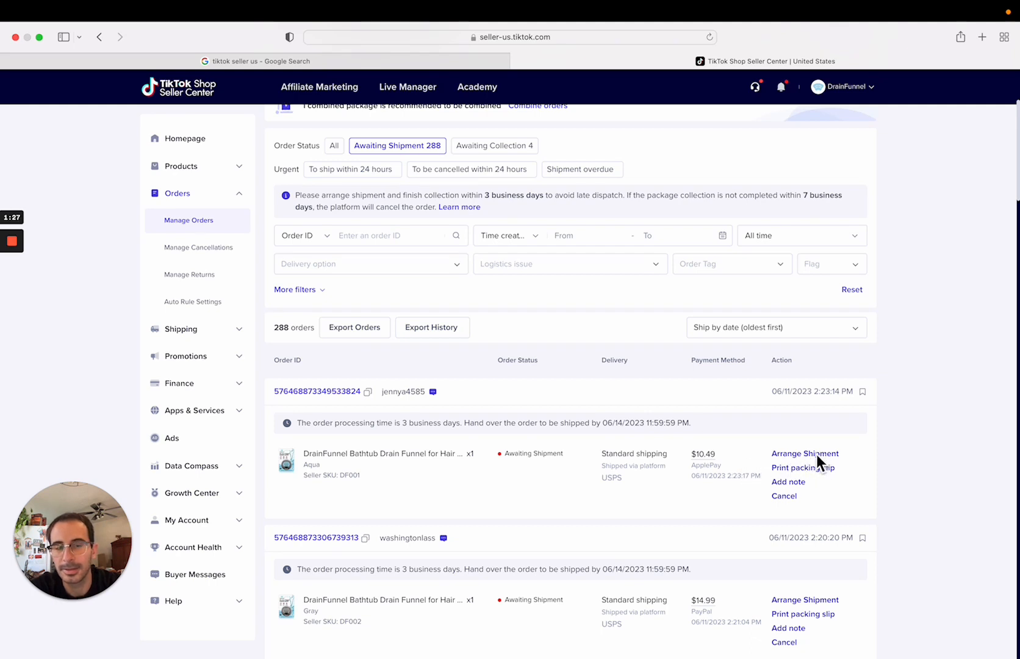
mouse_move(180, 329)
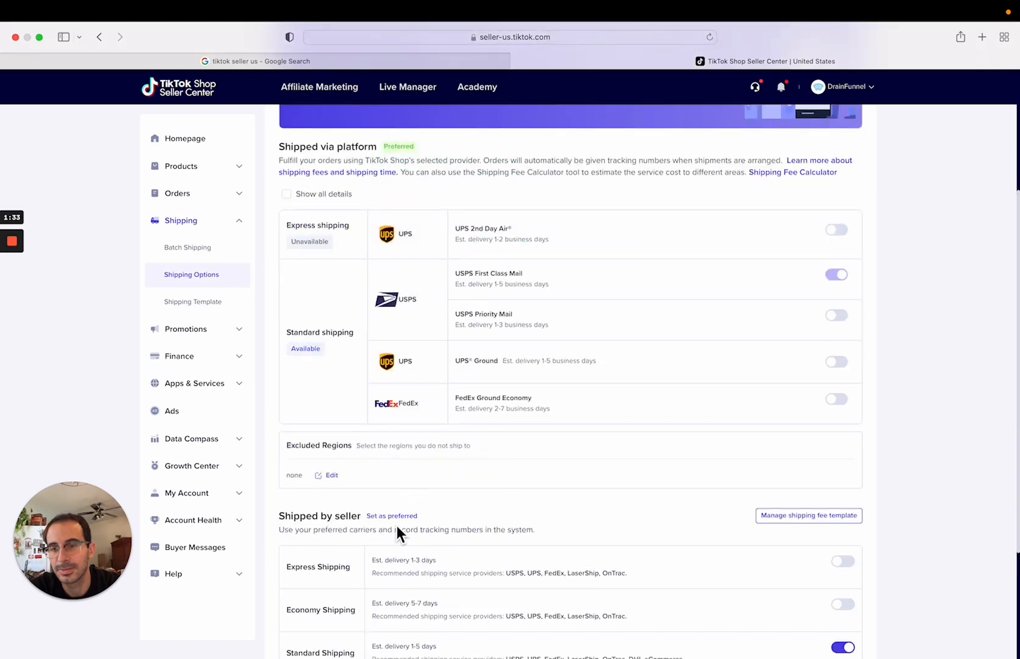
Scroll back up the Manage Orders page.
scroll("up", 3)
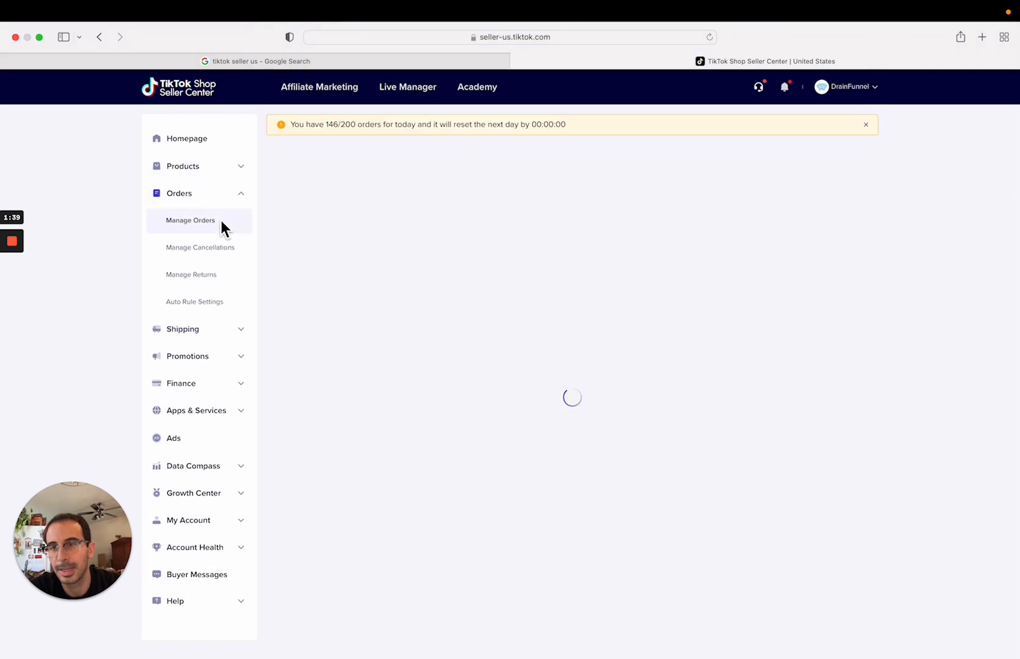
Return to Manage Orders and filter to the 288 orders awaiting shipment.
left_click(190, 220)
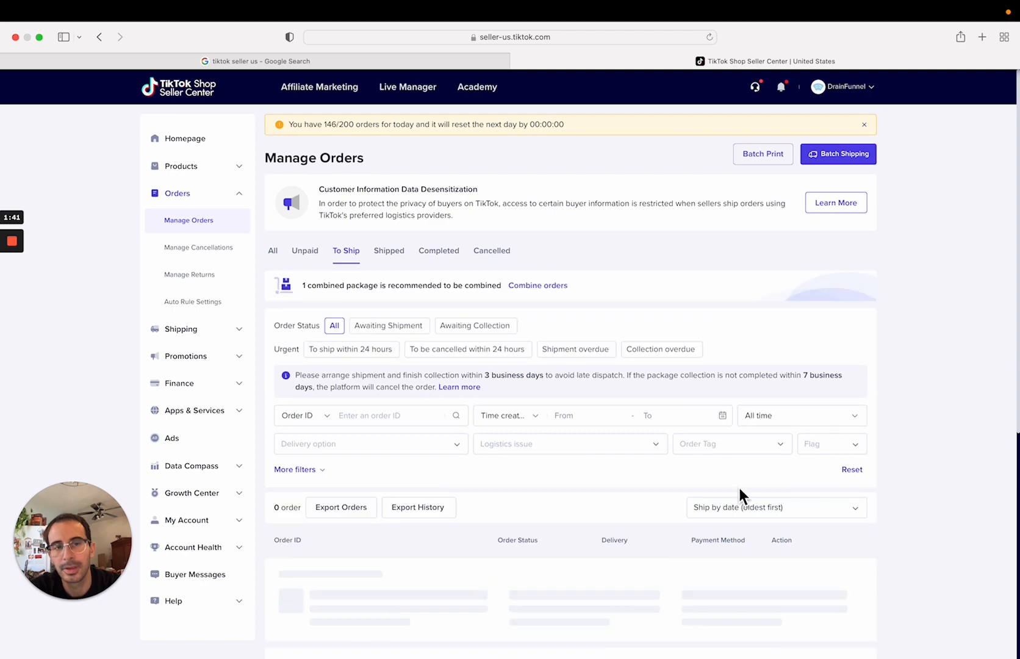
scroll("down", 3)
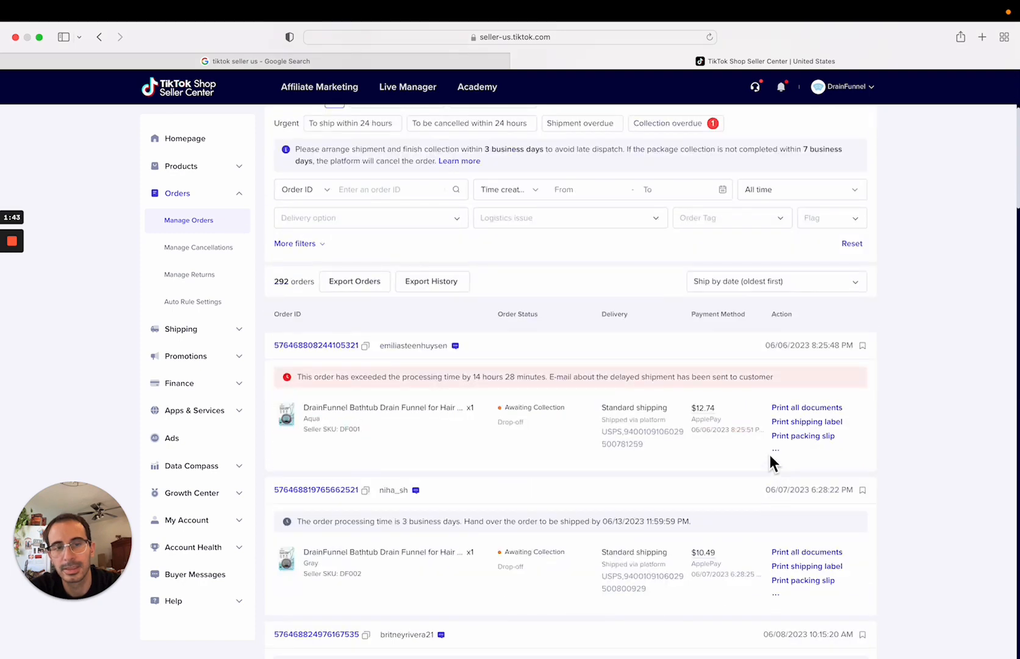
scroll("up", 3)
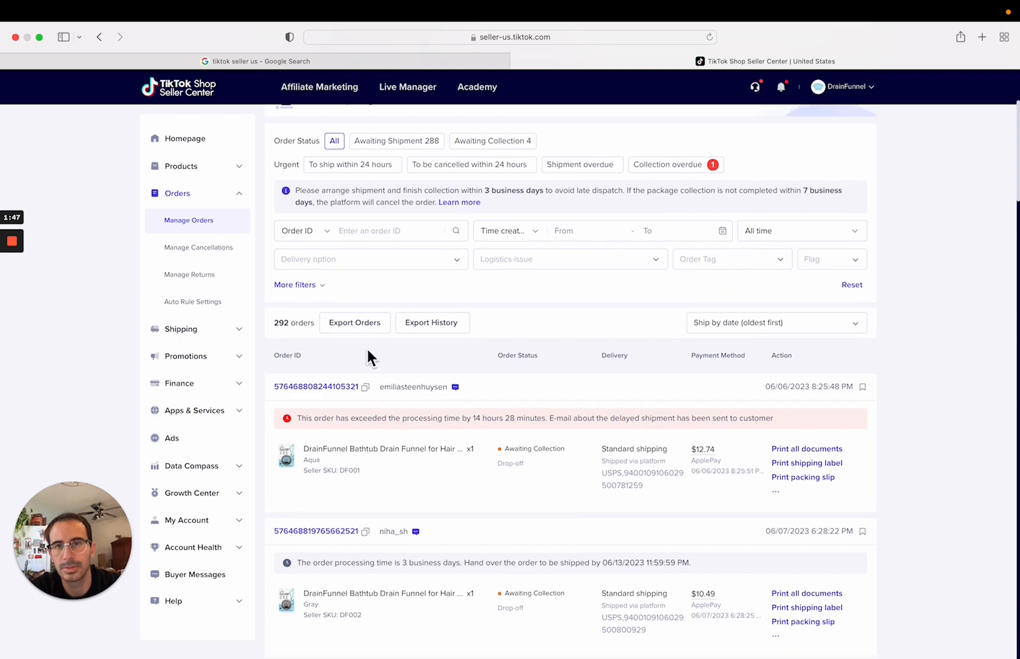
scroll("up", 3)
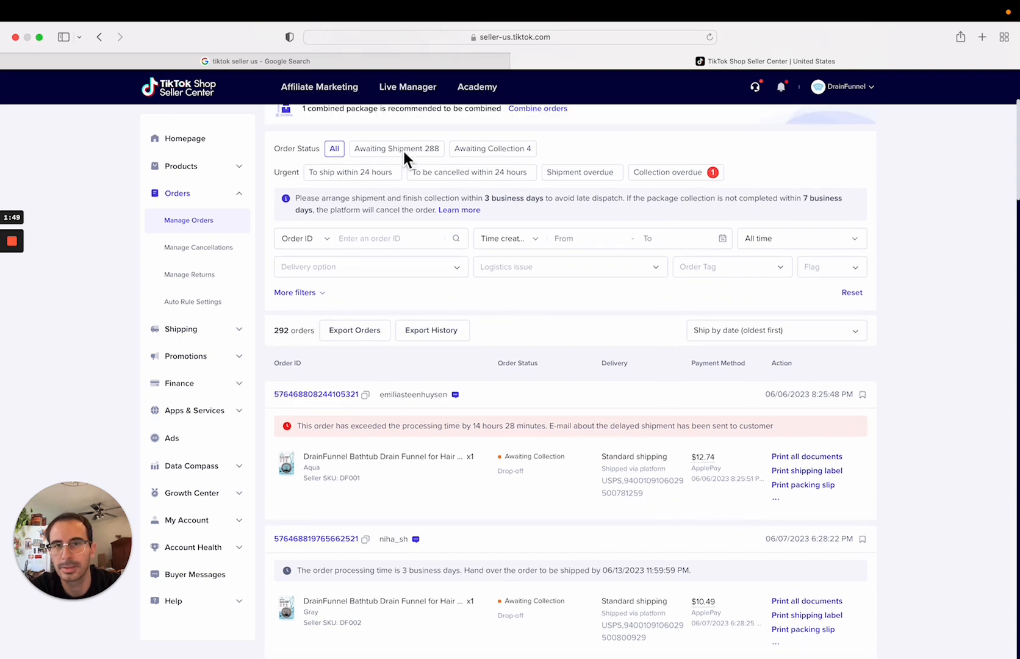
left_click(396, 148)
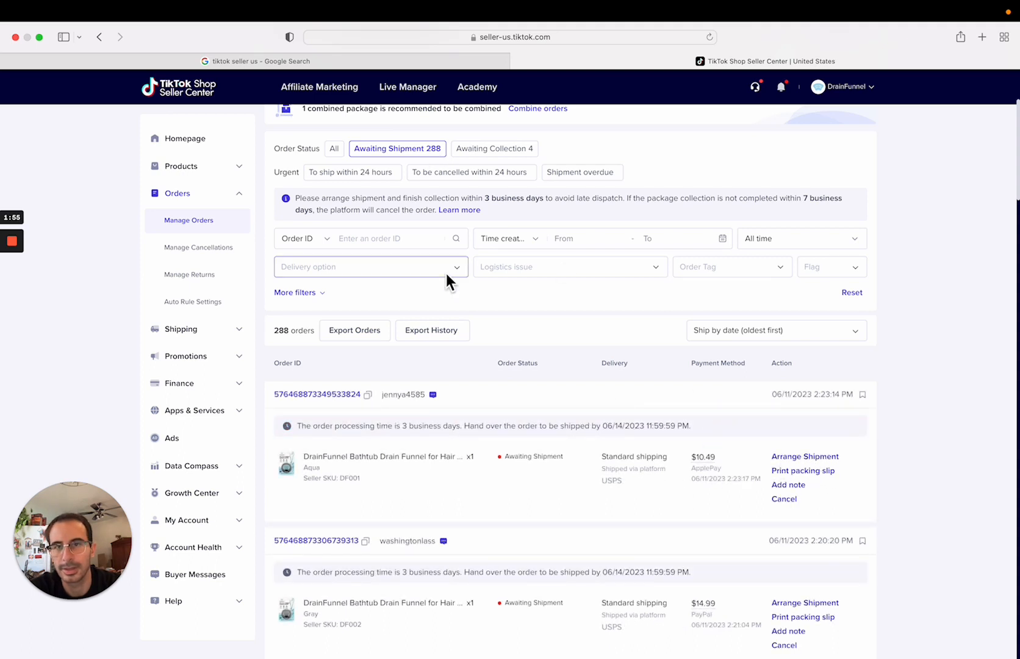
mouse_move(806, 469)
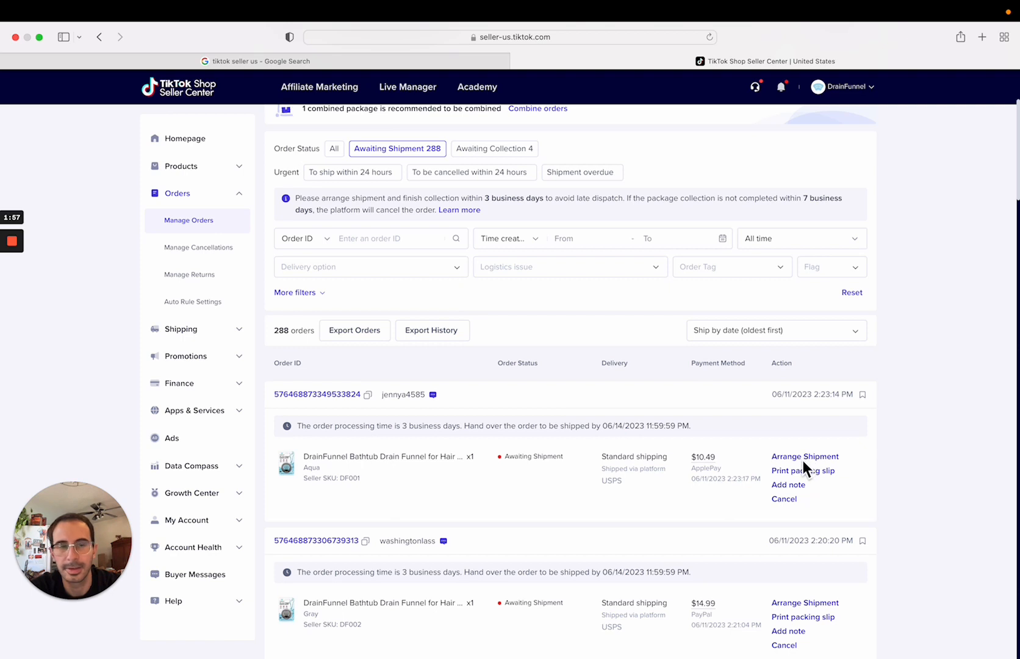
mouse_move(334, 293)
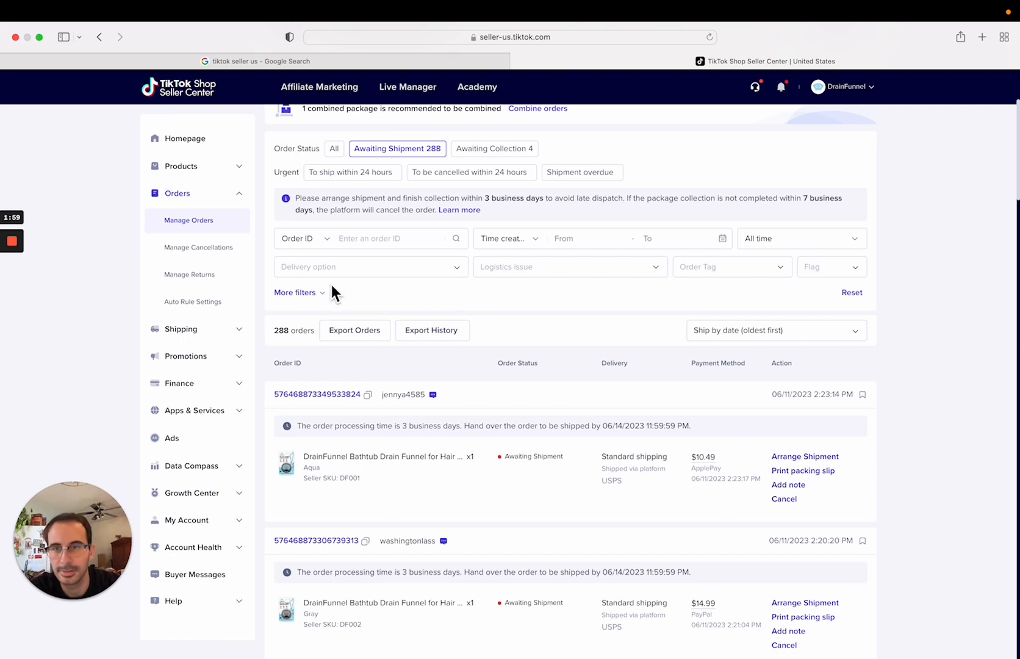
mouse_move(482, 504)
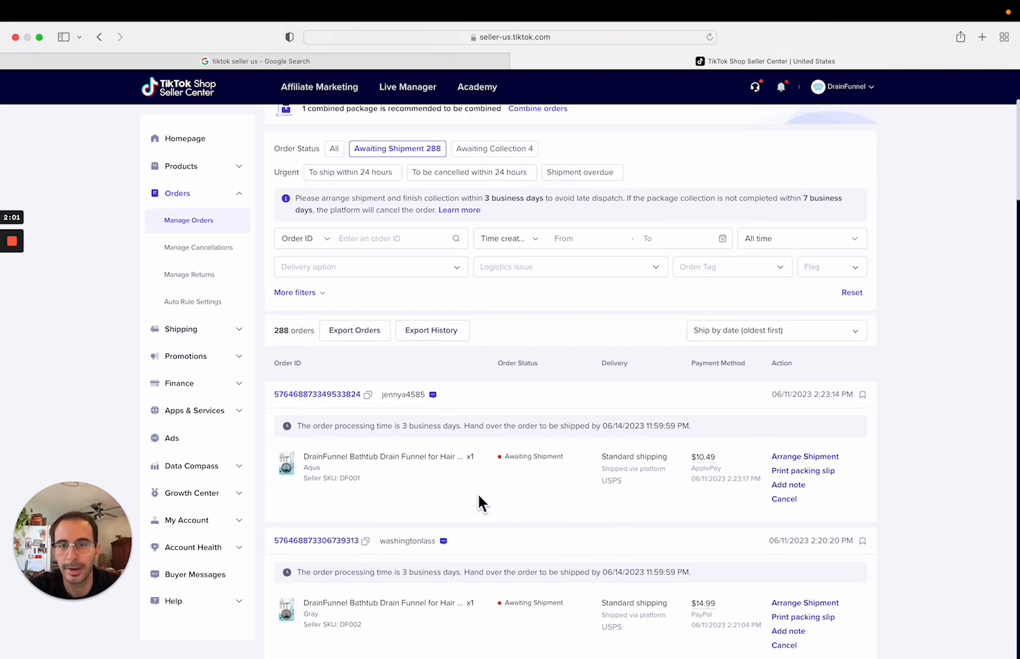
Go to Shipping > Batch Shipping, listing 285 USPS Standard packages.
left_click(181, 329)
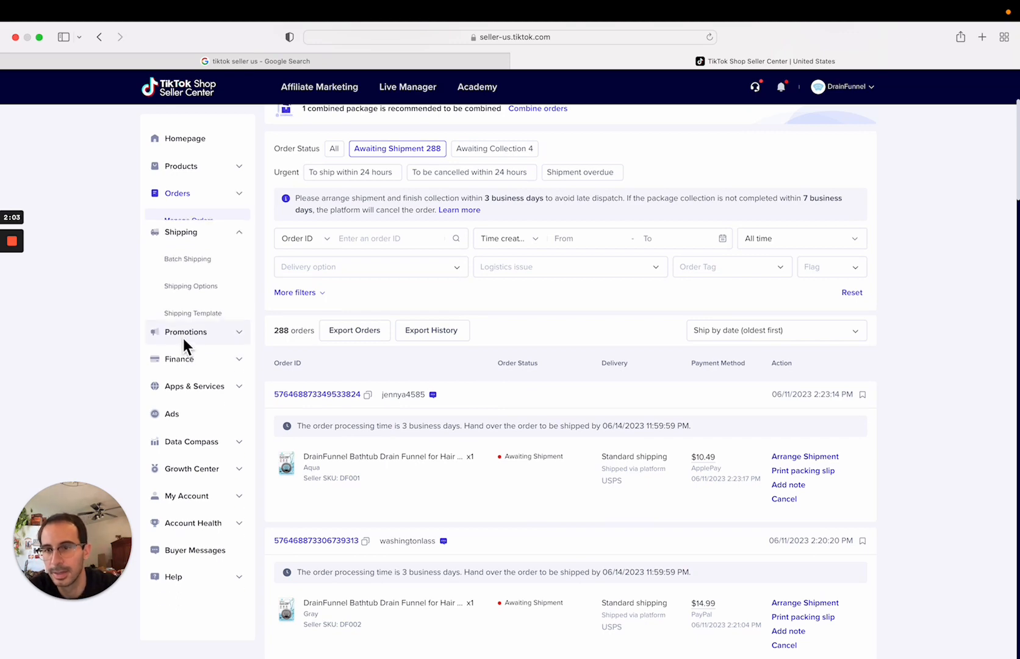
left_click(188, 259)
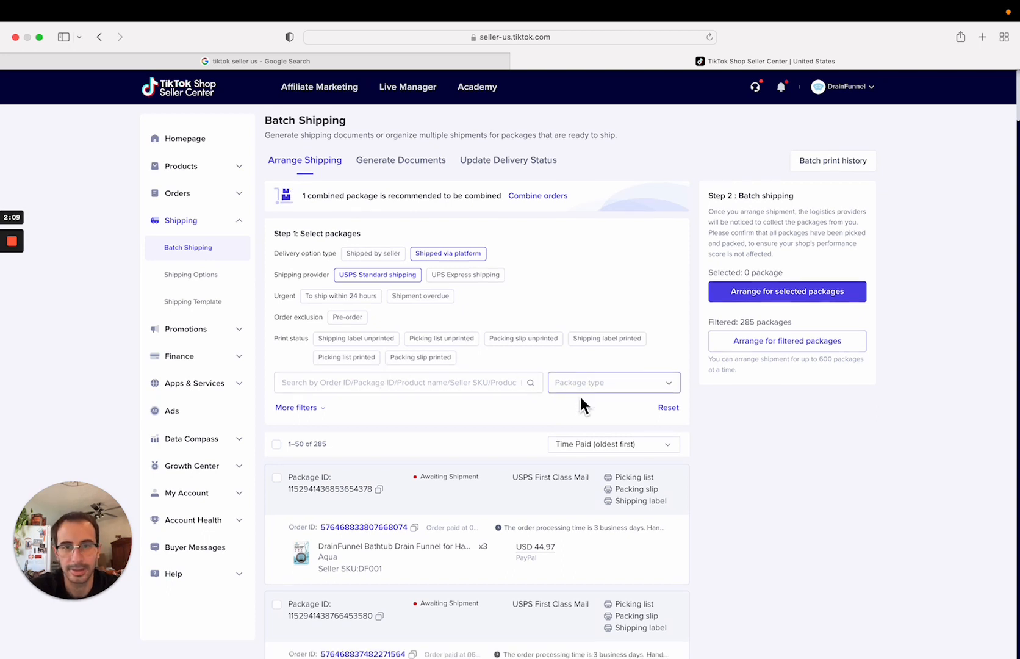
Filter to '1 item in 1 package (1Qty)' and search SKU df001, leaving 112 packages.
left_click(611, 382)
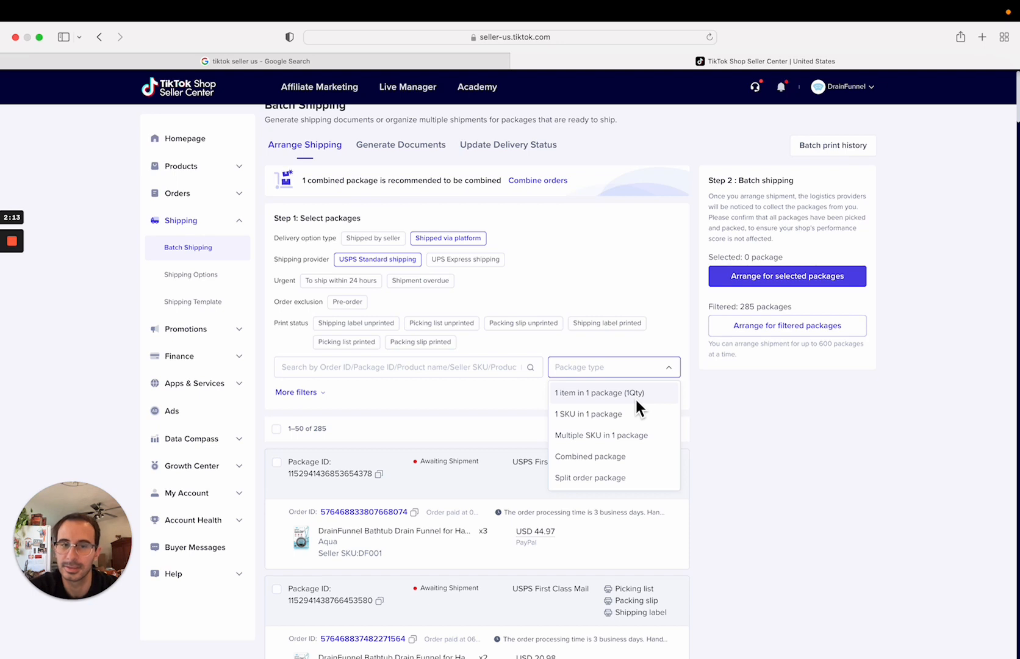
mouse_move(500, 378)
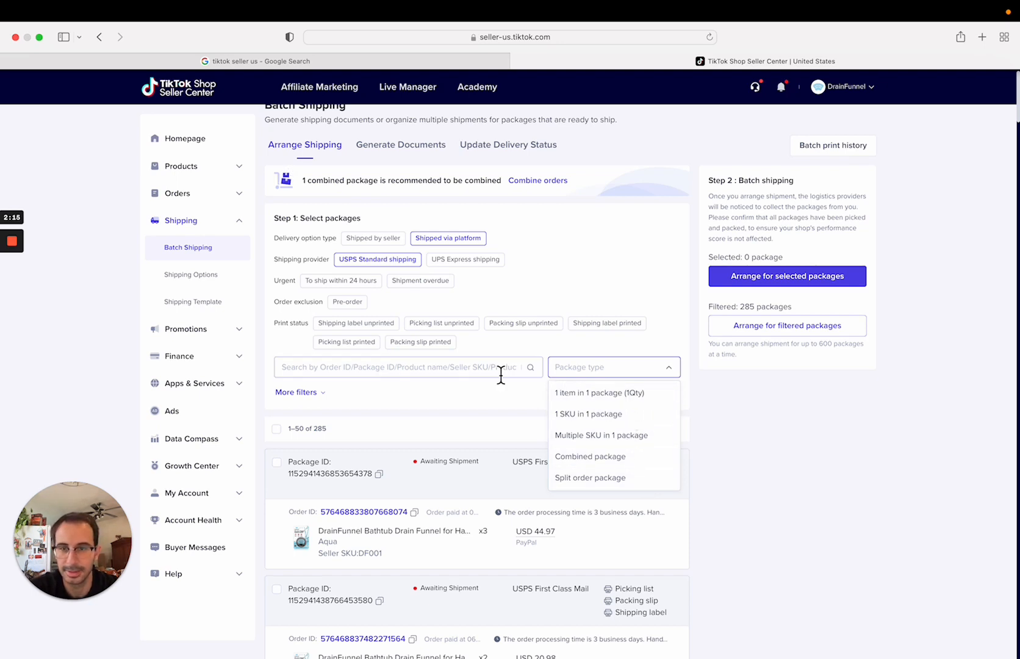
mouse_move(600, 400)
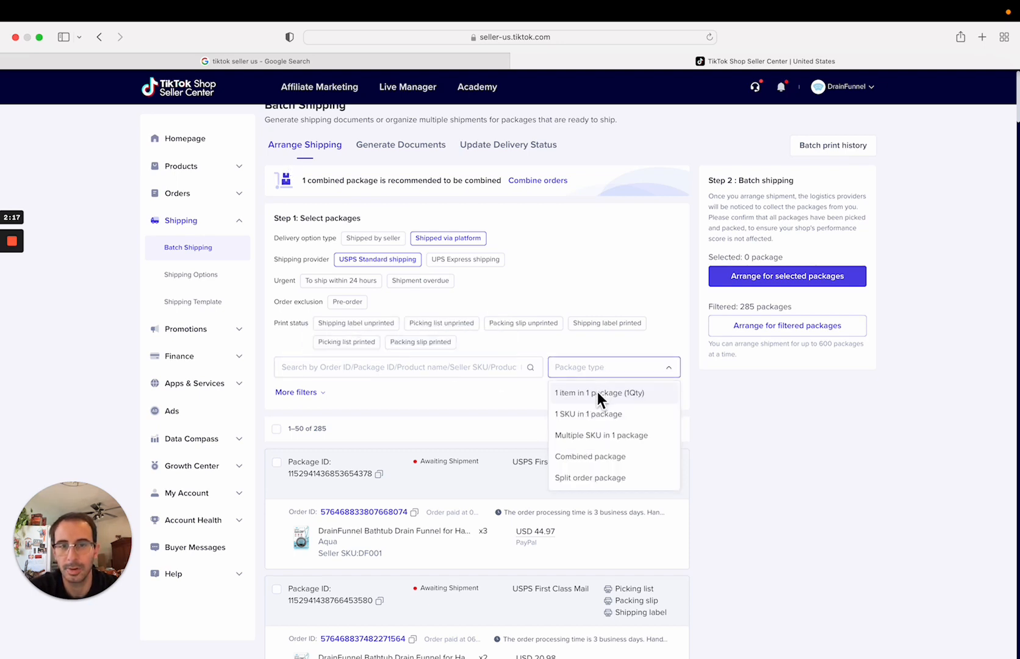
left_click(598, 392)
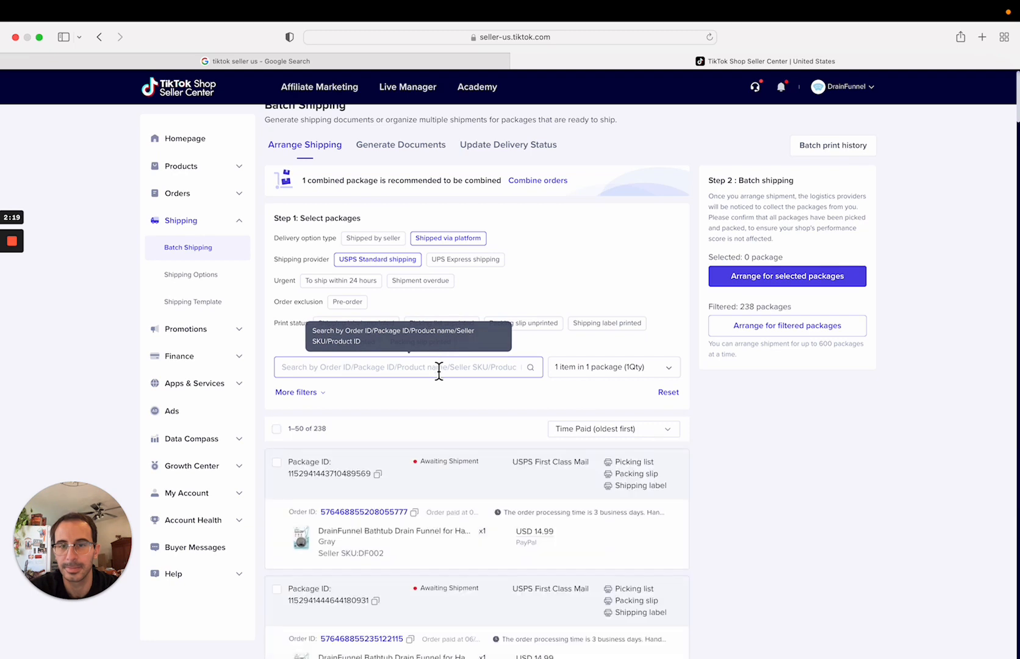
mouse_move(482, 395)
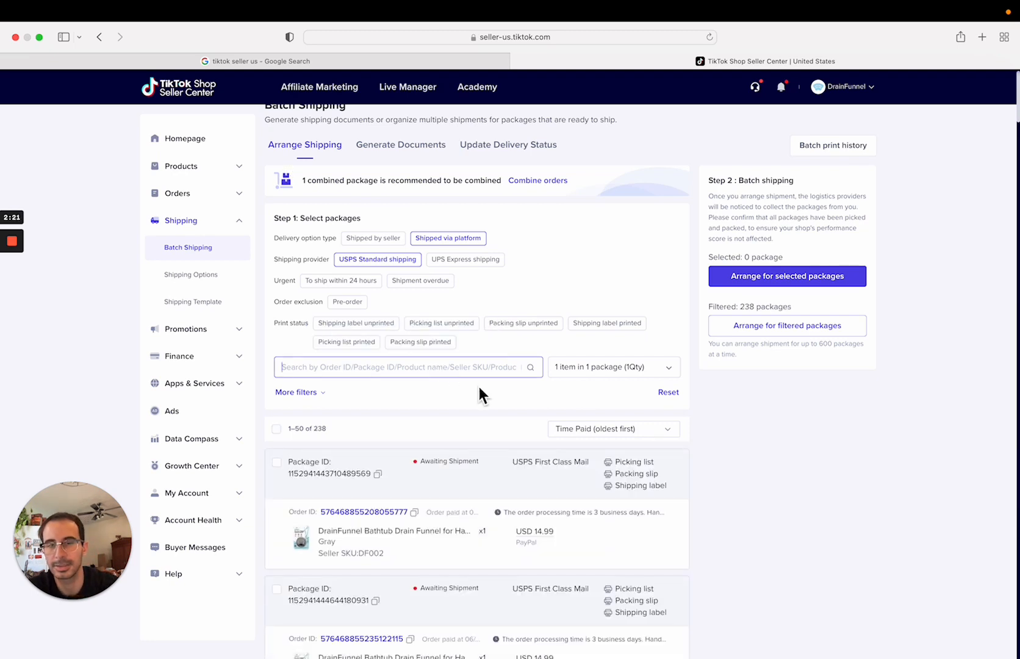
type("df00")
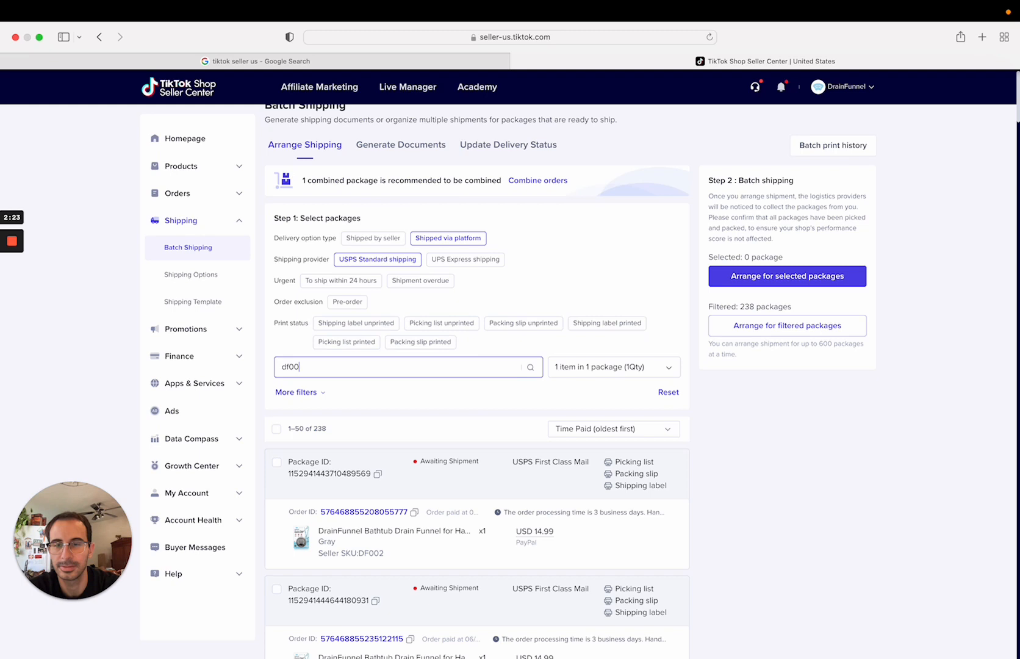
type("1")
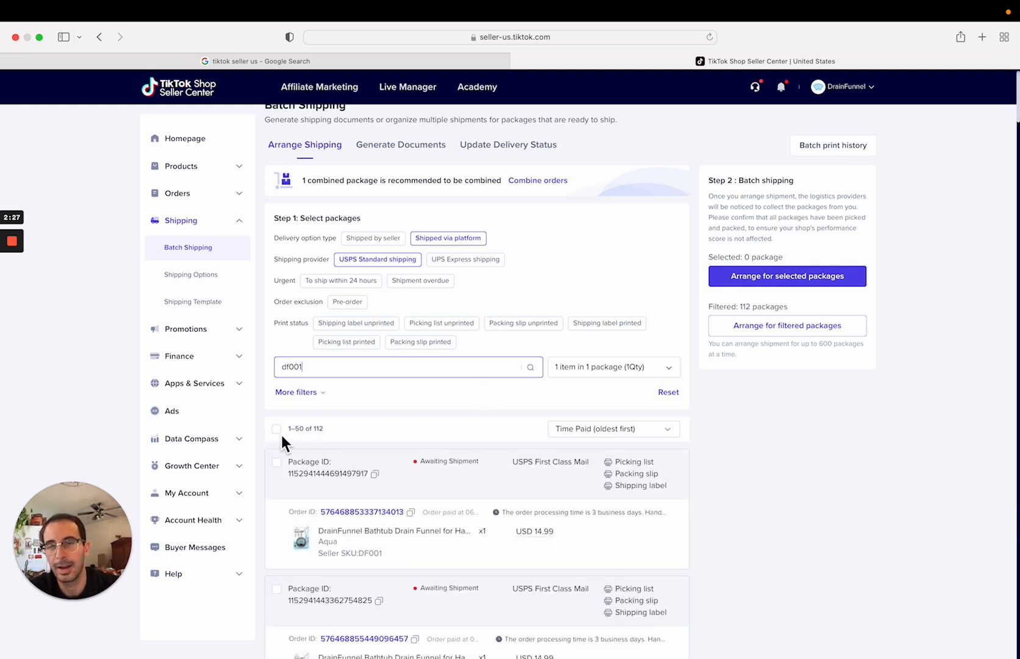
scroll("down", 3)
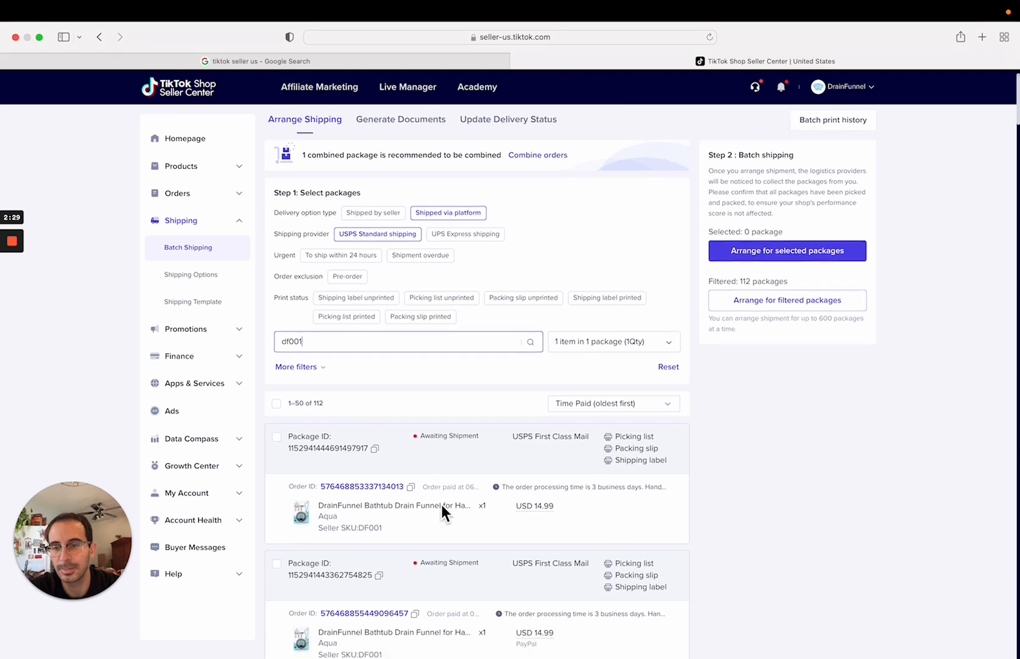
scroll("down", 3)
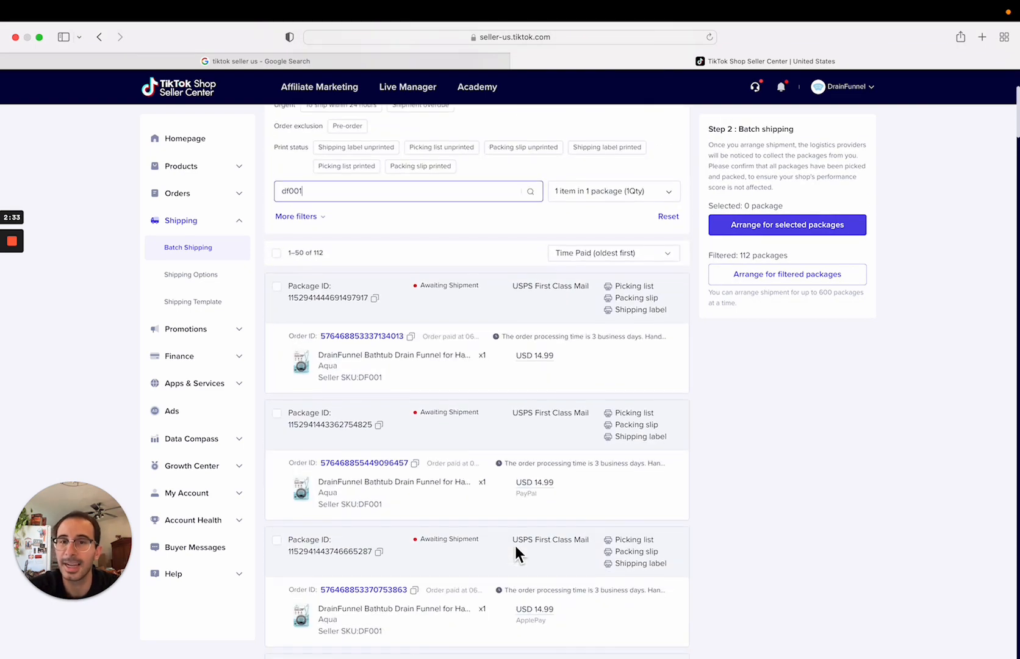
scroll("up", 3)
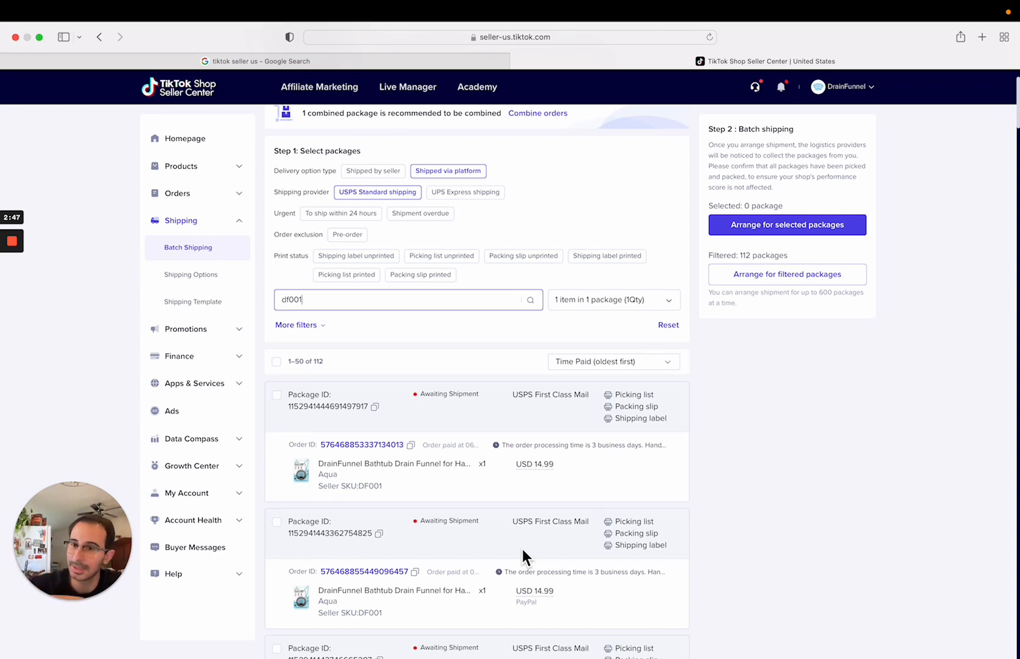
mouse_move(473, 395)
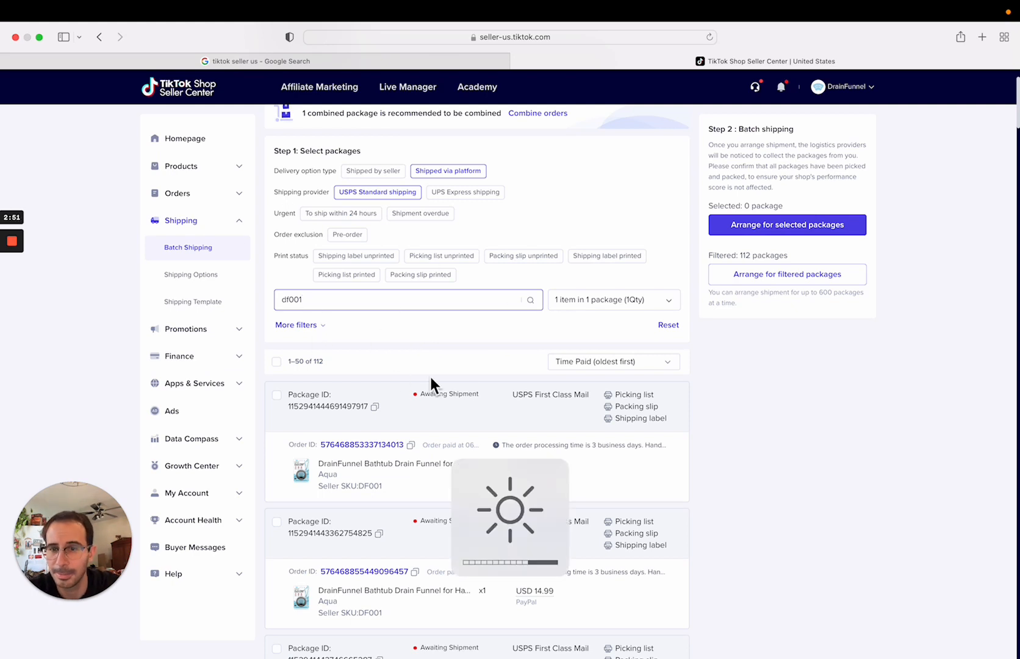
mouse_move(381, 429)
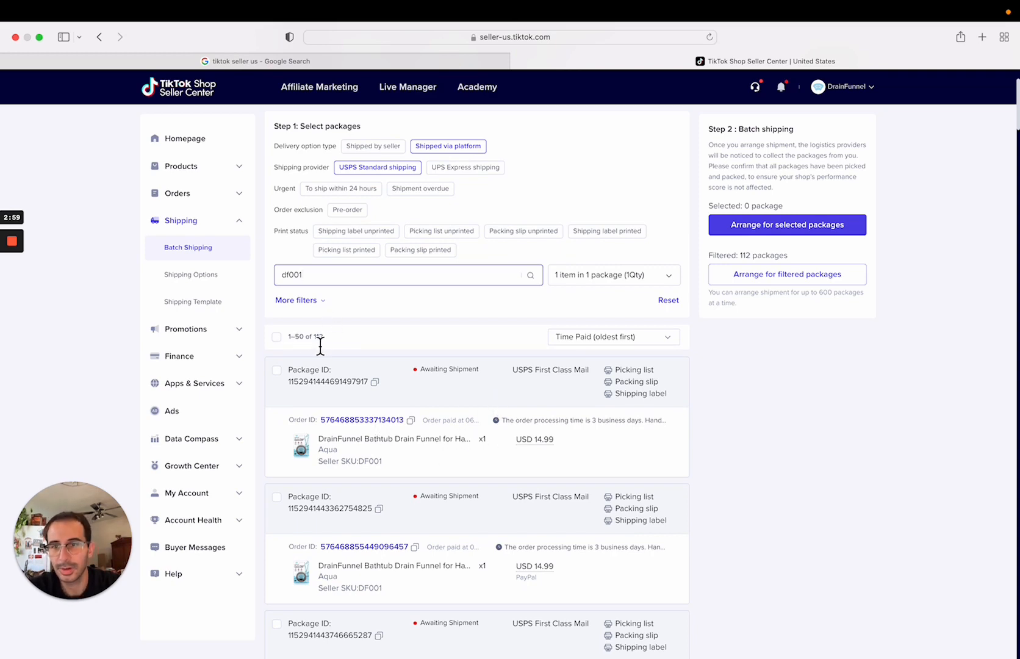
scroll("down", 3)
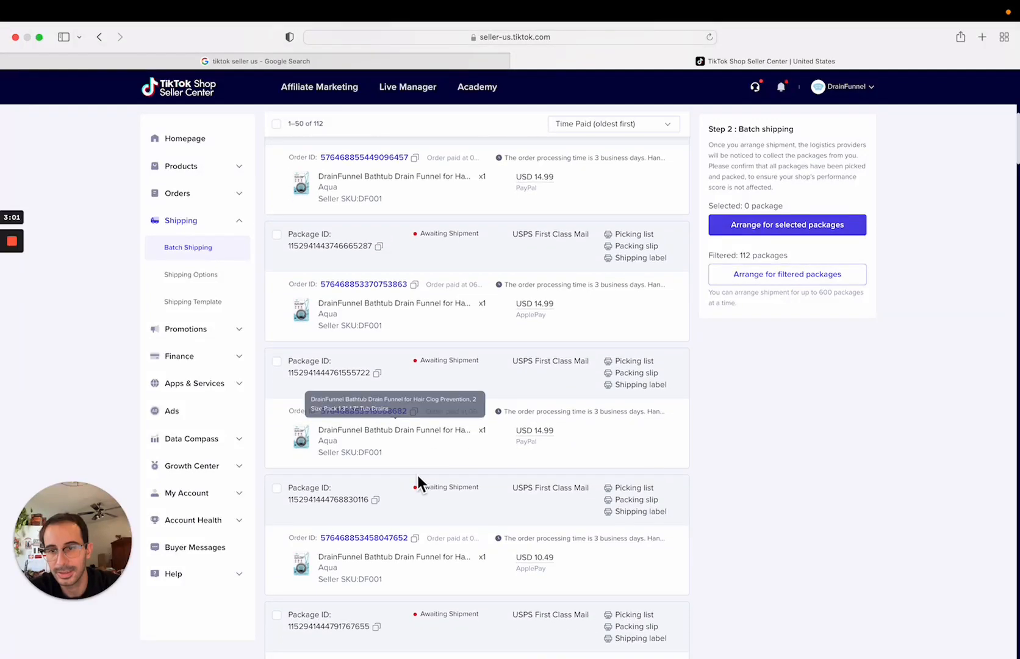
scroll("down", 3)
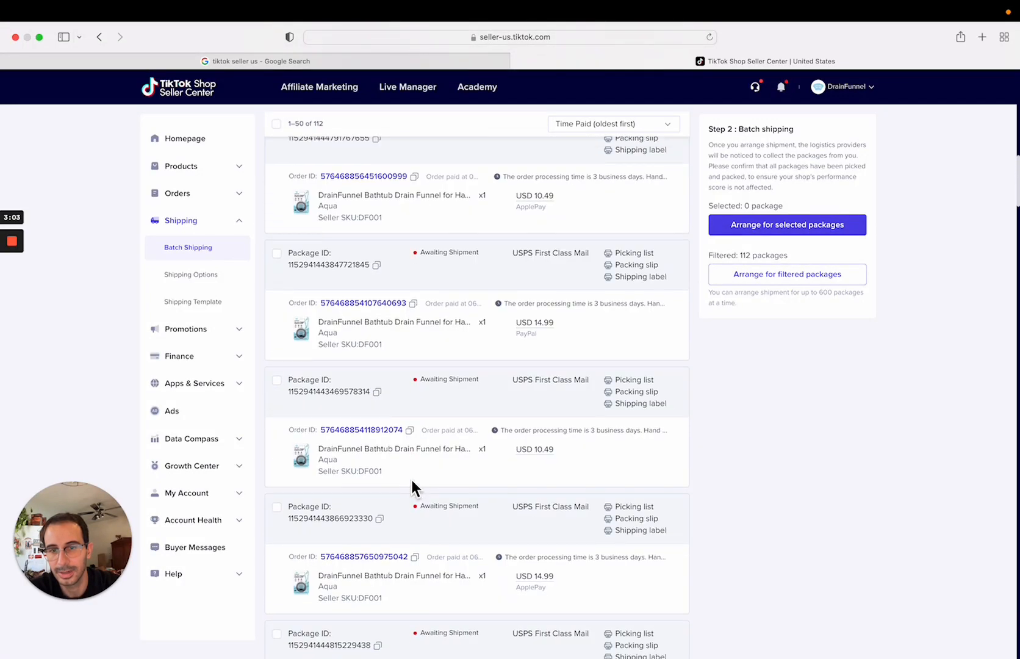
scroll("up", 3)
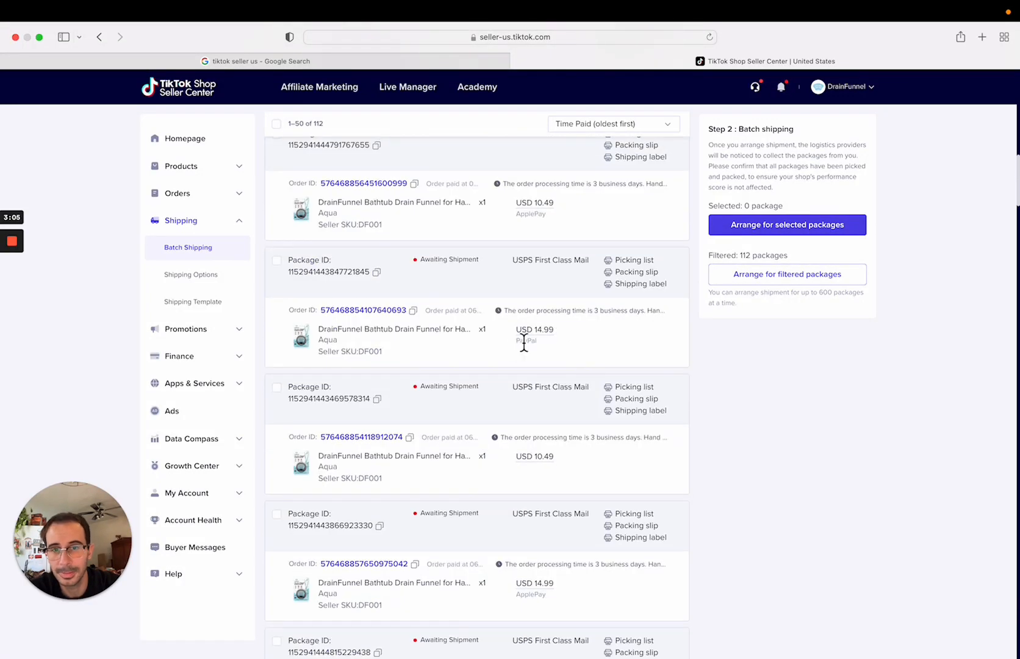
scroll("up", 3)
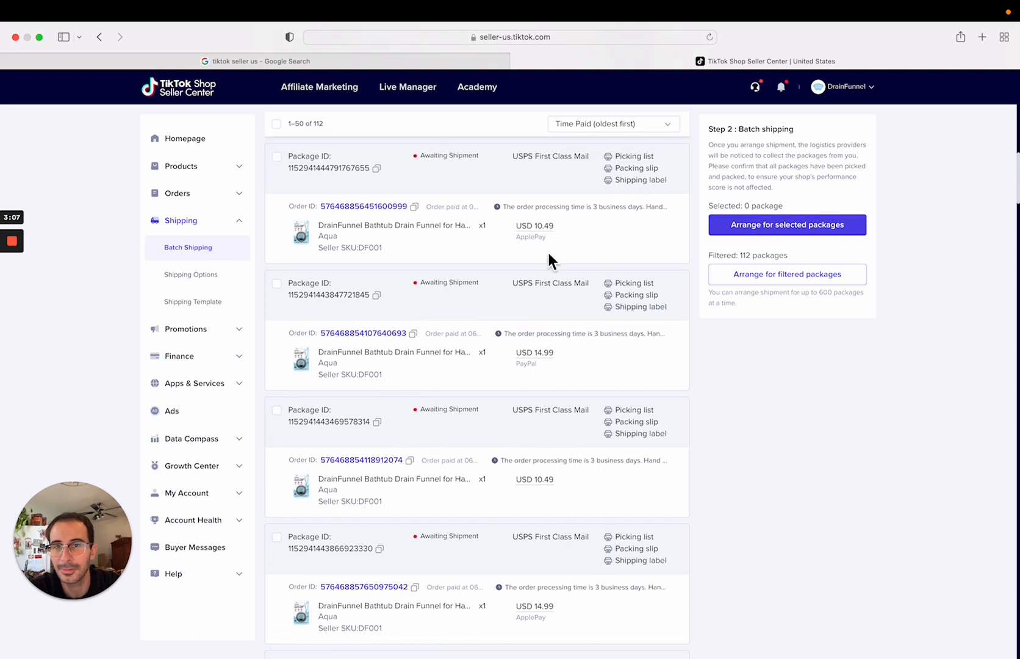
scroll("down", 3)
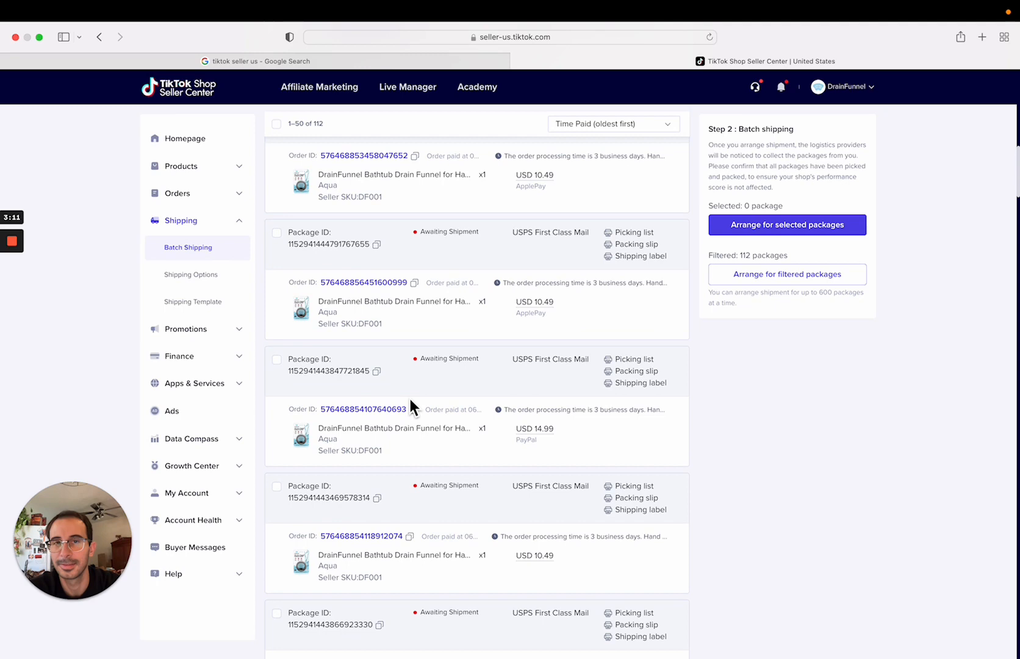
scroll("up", 3)
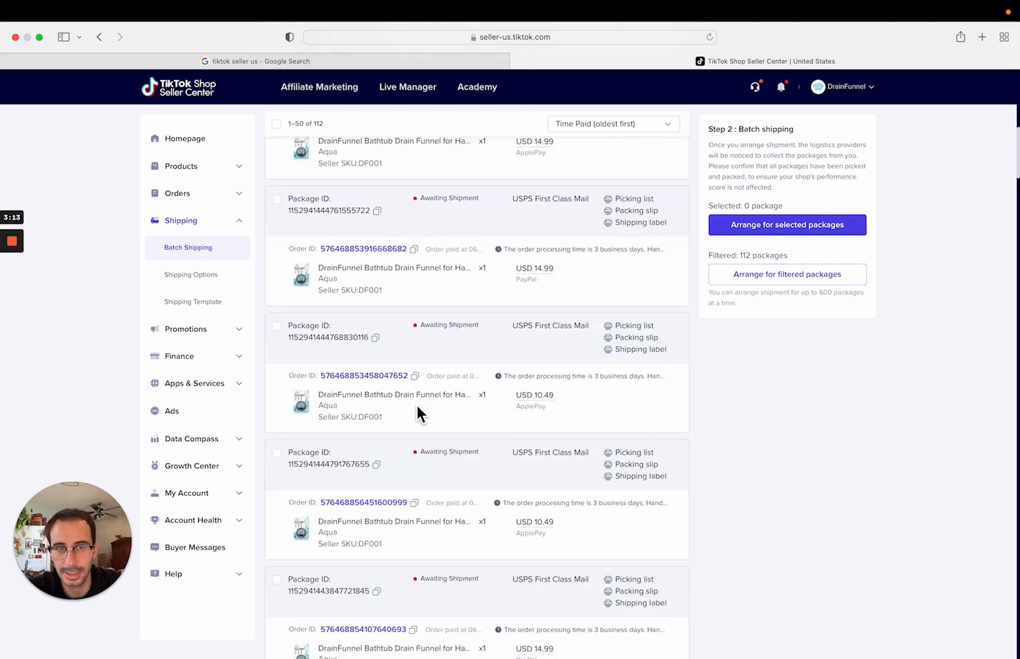
scroll("up", 3)
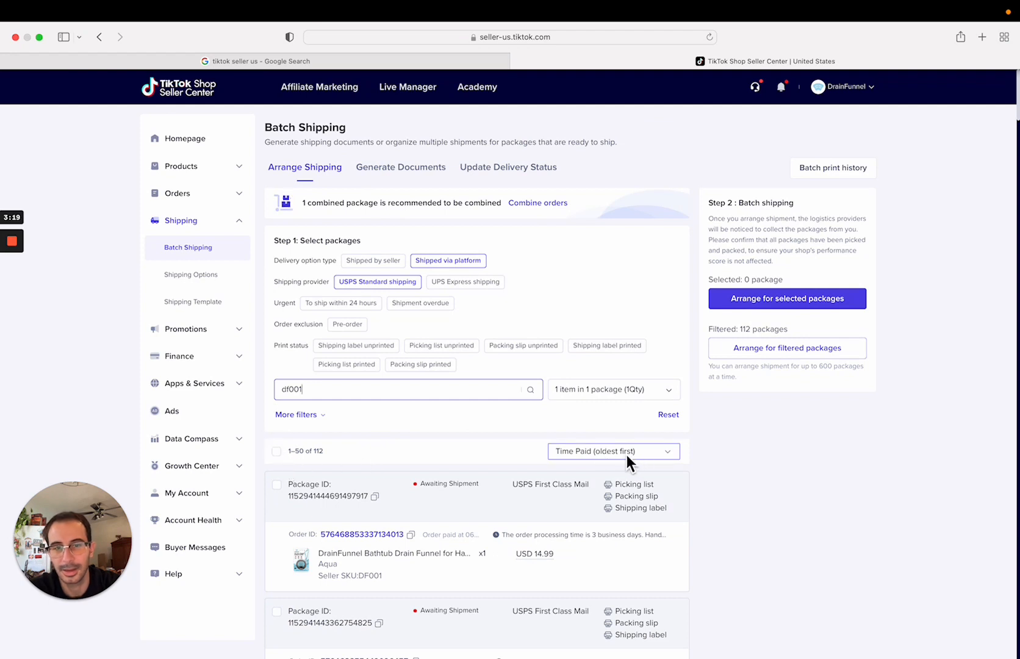
mouse_move(254, 488)
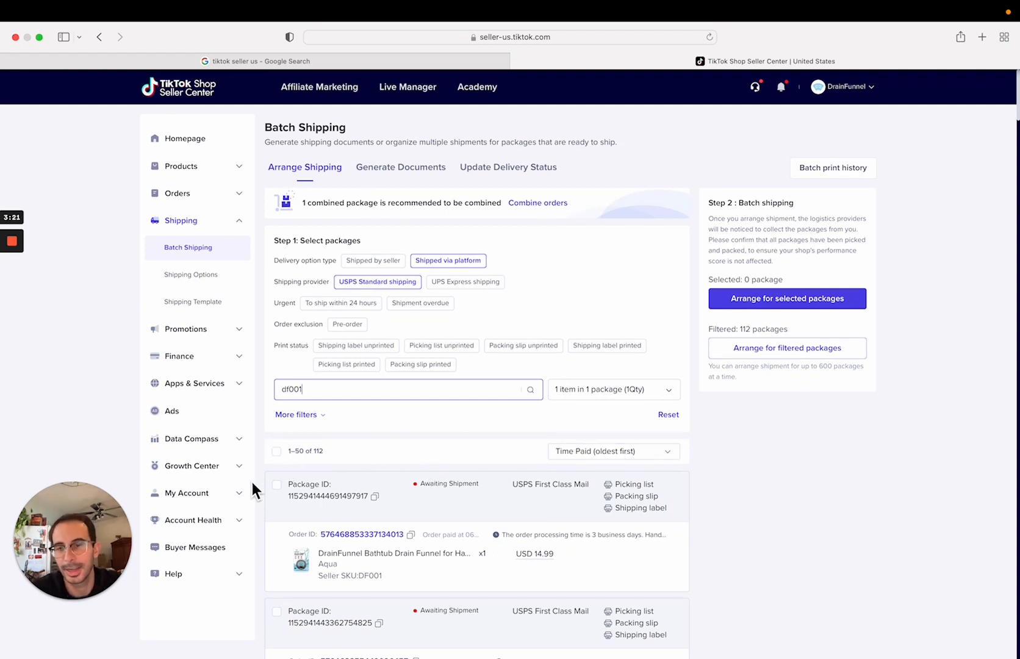
Select all 50 packages on the page, confirming 50 per page, and start arranging their shipment.
left_click(277, 450)
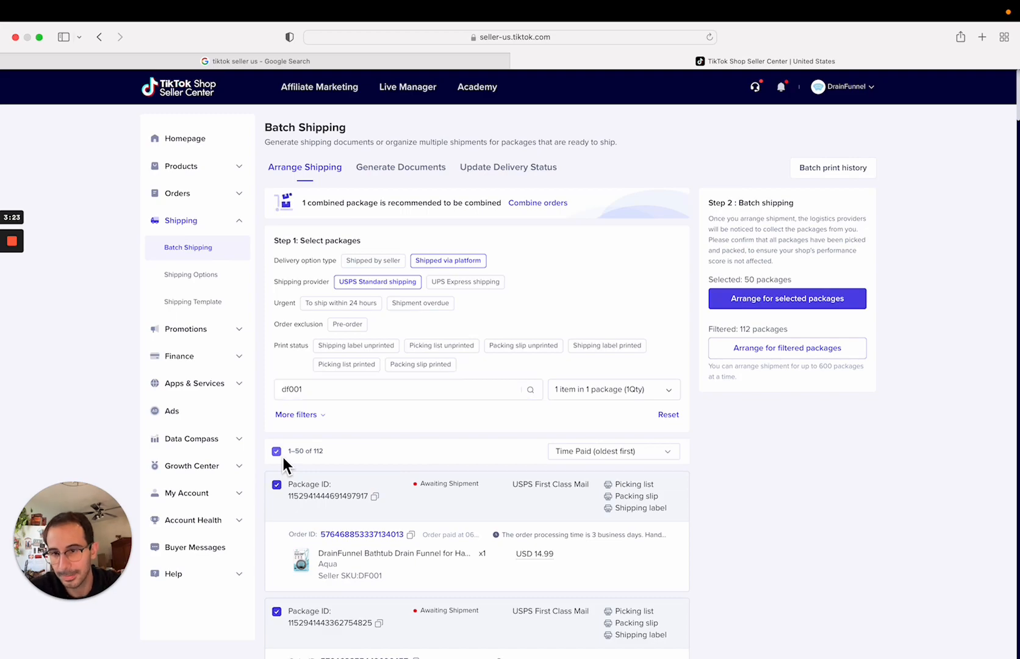
scroll("down", 3)
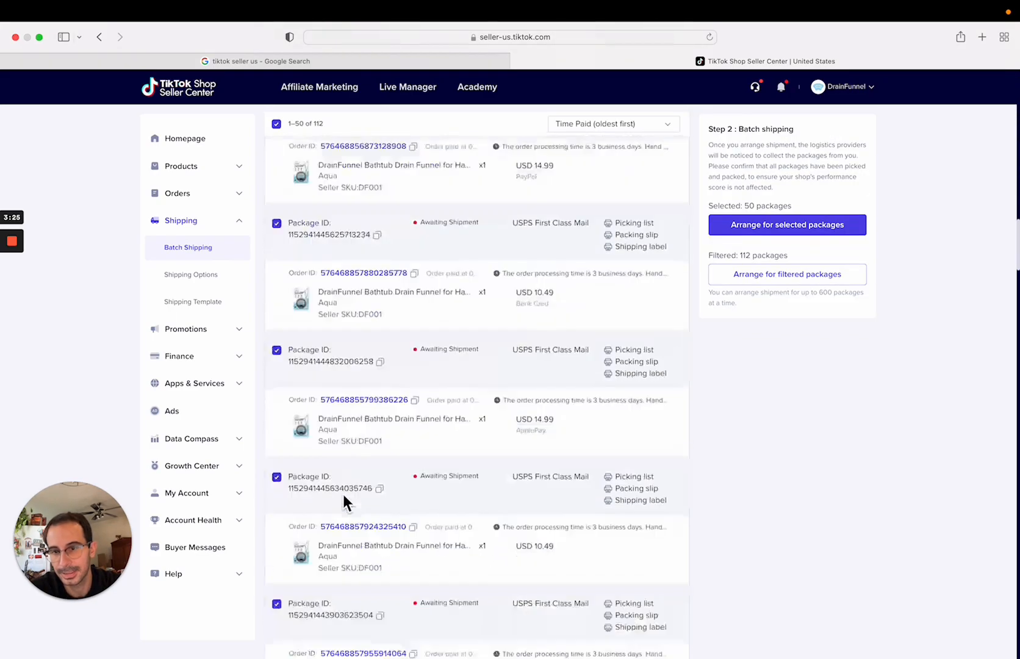
scroll("down", 3)
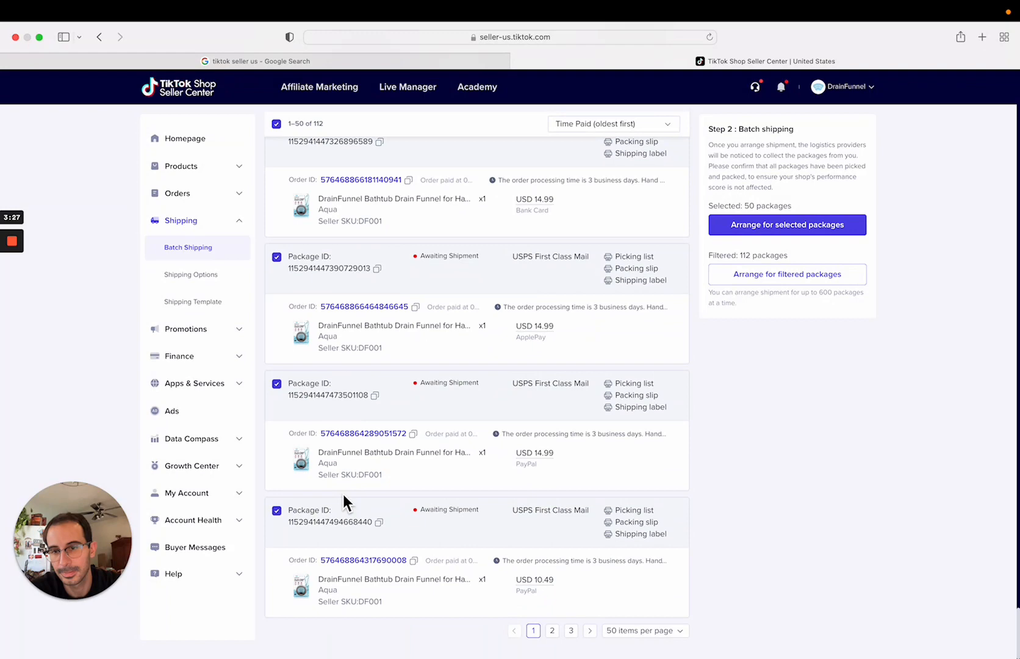
left_click(645, 631)
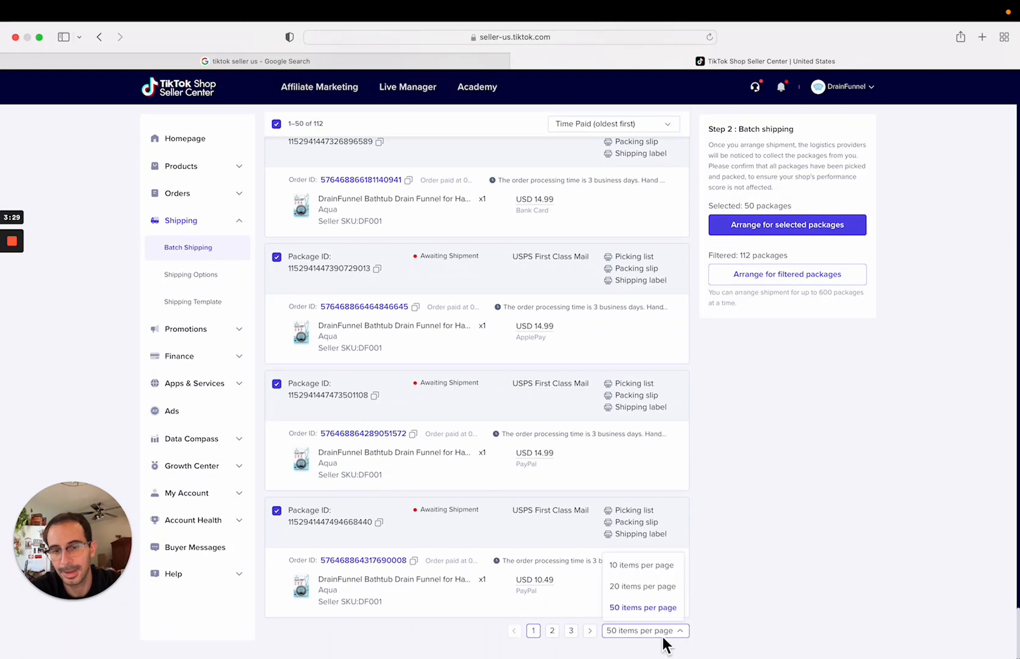
scroll("down", 3)
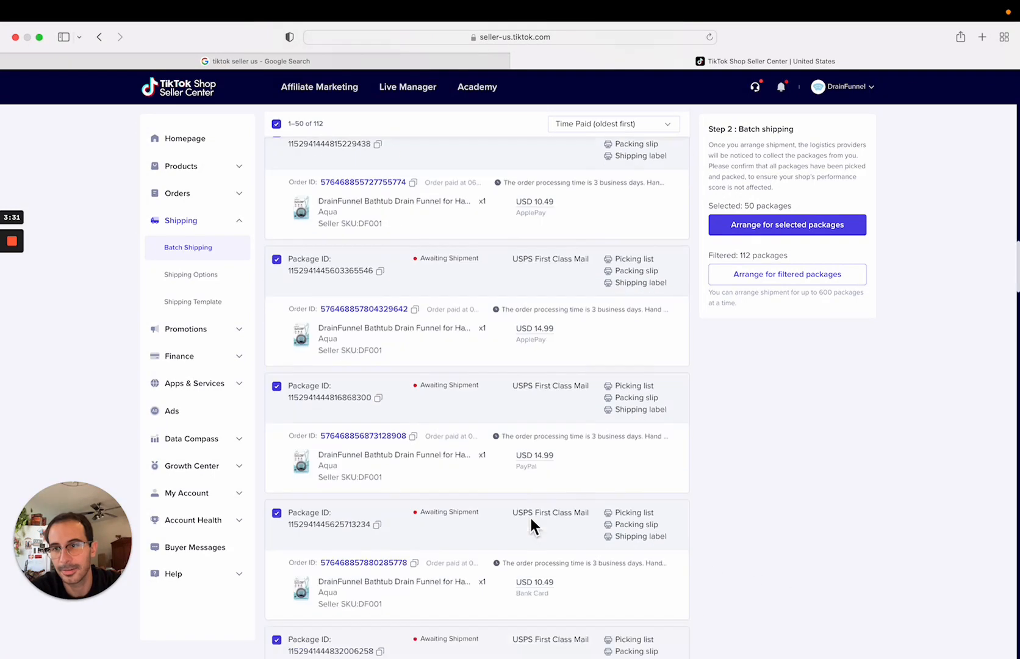
scroll("up", 3)
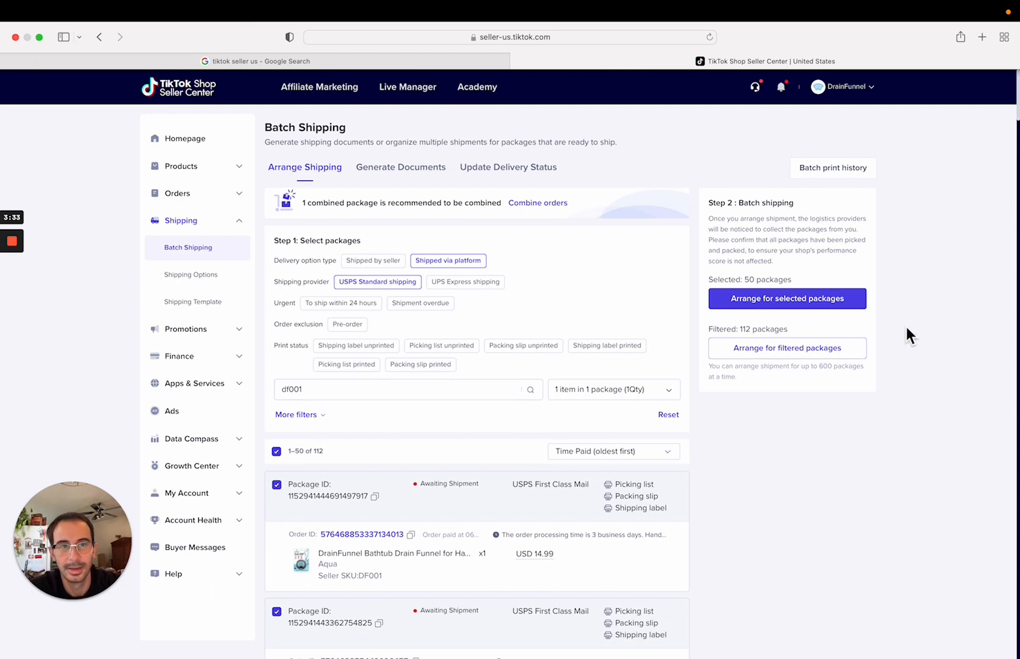
mouse_move(750, 356)
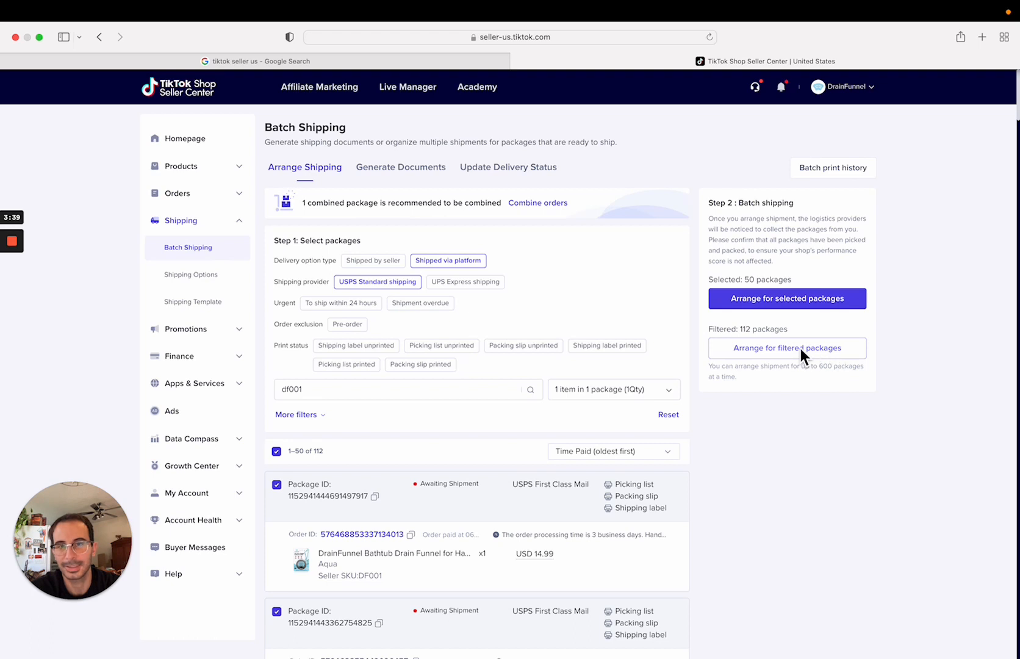
mouse_move(800, 360)
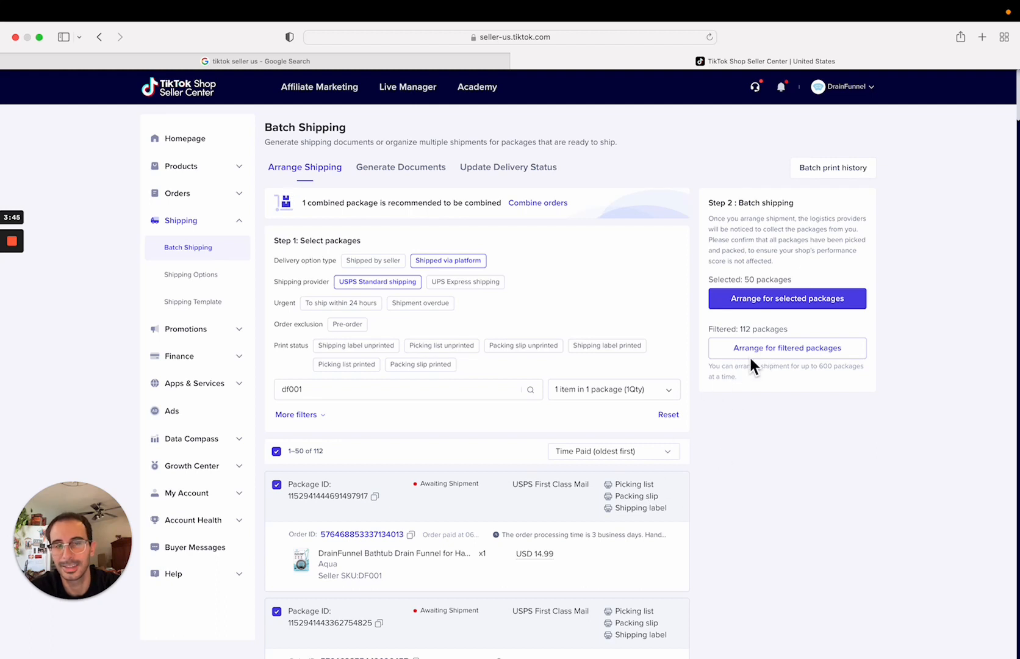
mouse_move(753, 432)
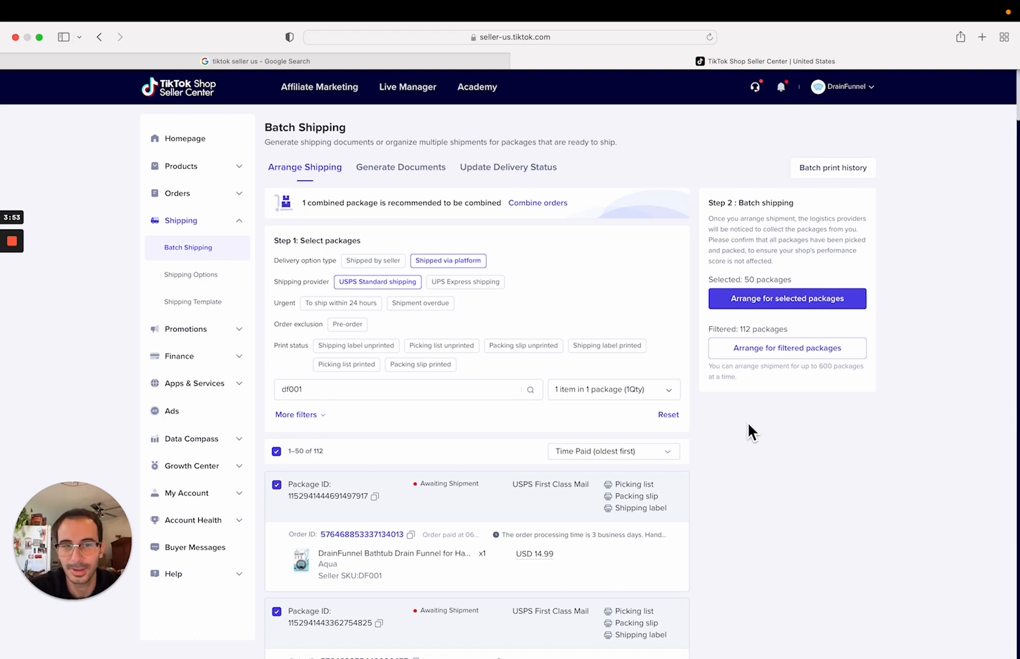
mouse_move(787, 297)
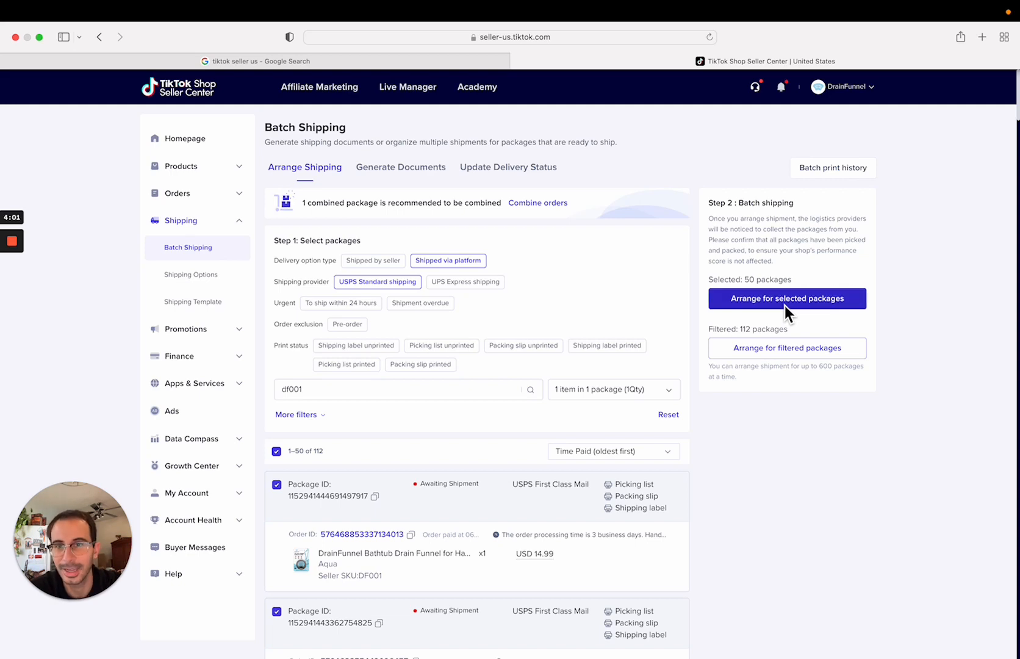
left_click(787, 298)
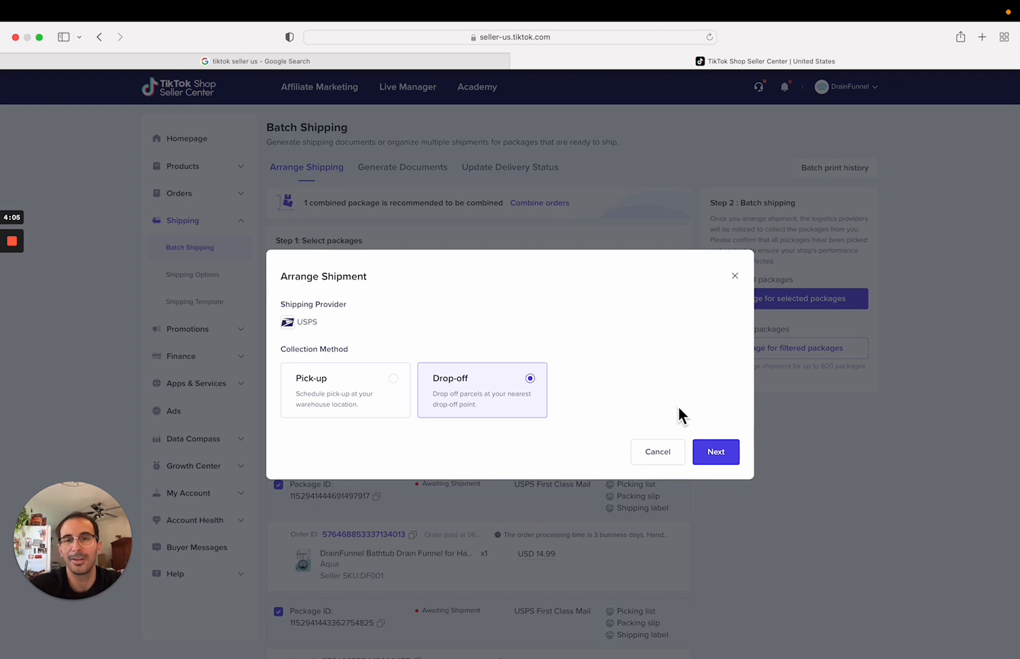
mouse_move(688, 422)
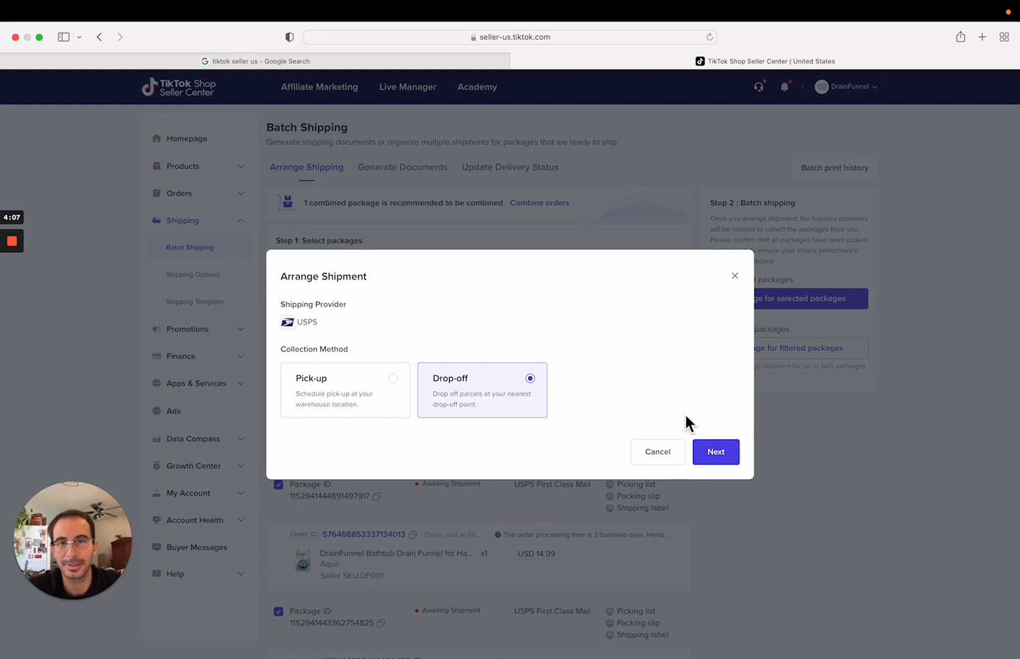
mouse_move(715, 451)
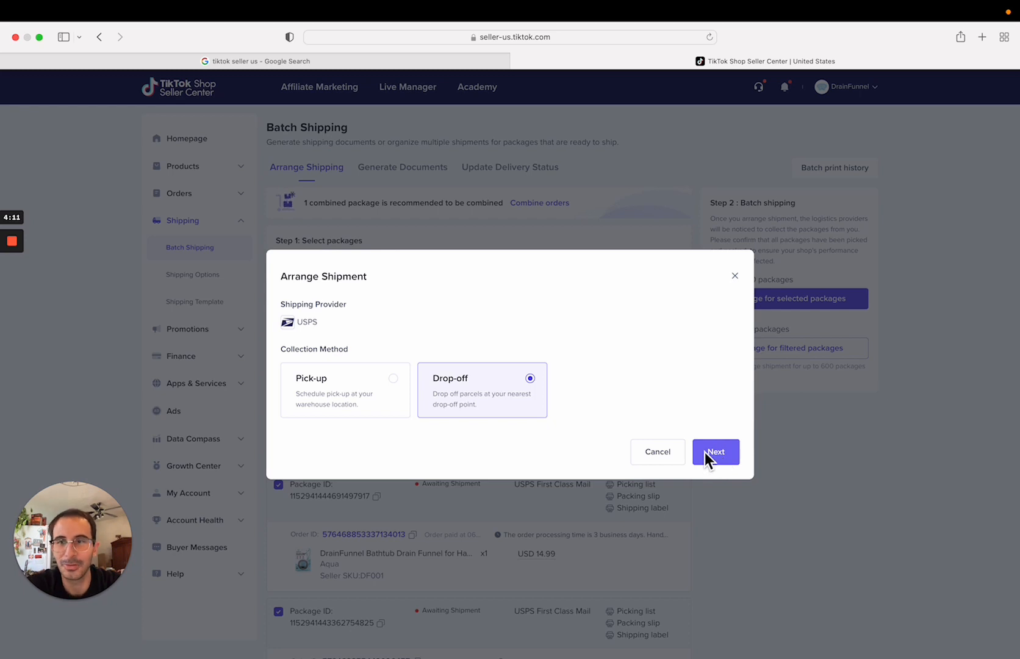
Keep USPS drop-off as the collection method and confirm the arrangement for 50 packages.
left_click(715, 451)
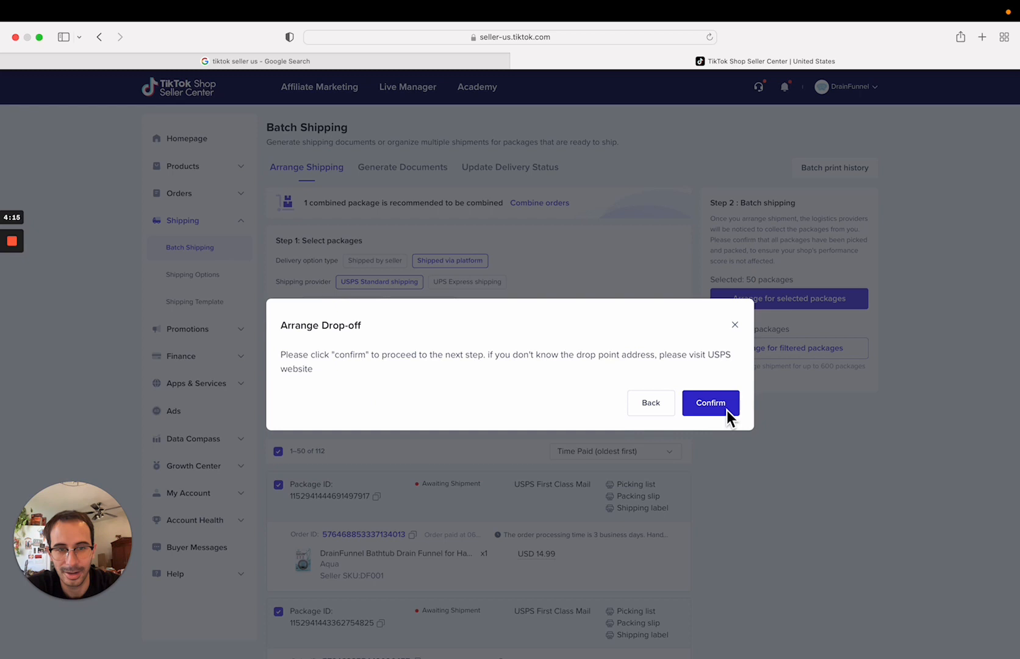
left_click(710, 403)
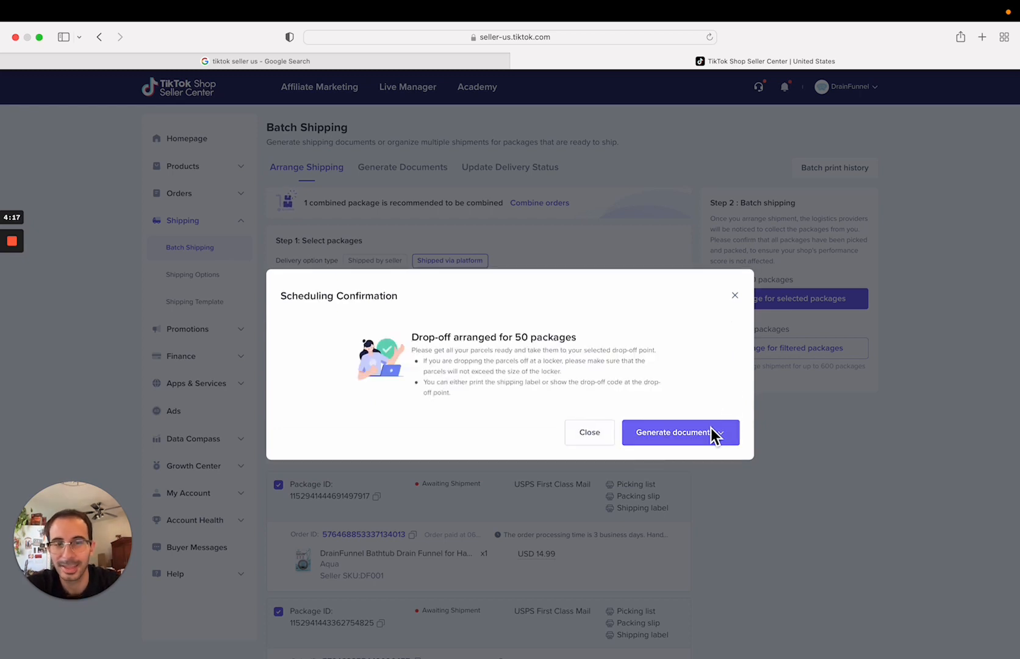
Reach for the Generate documents options on the scheduling confirmation.
left_click(680, 432)
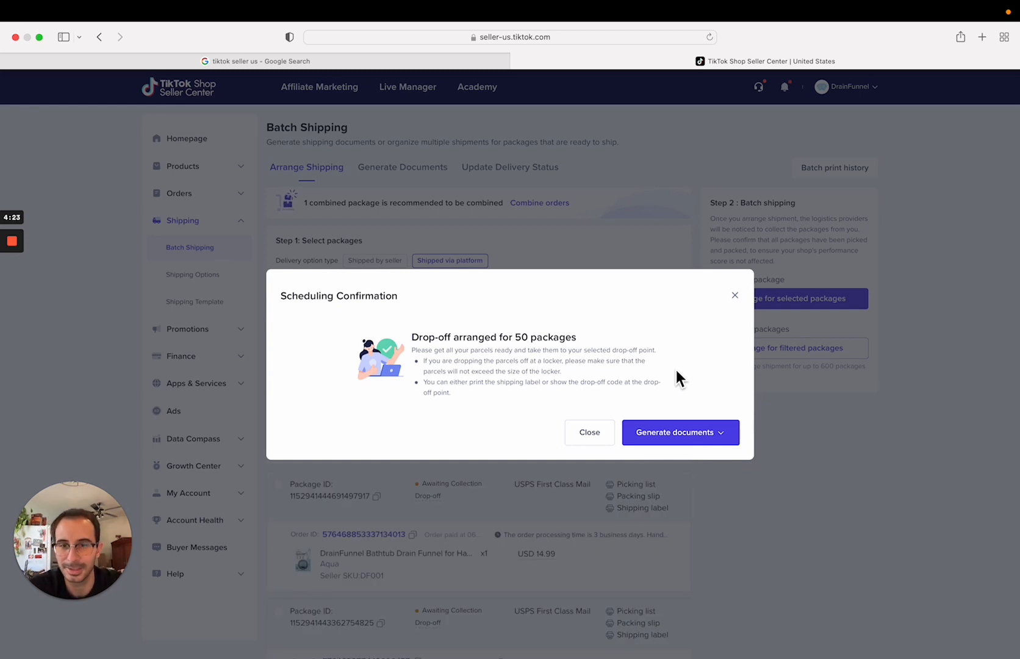
mouse_move(616, 318)
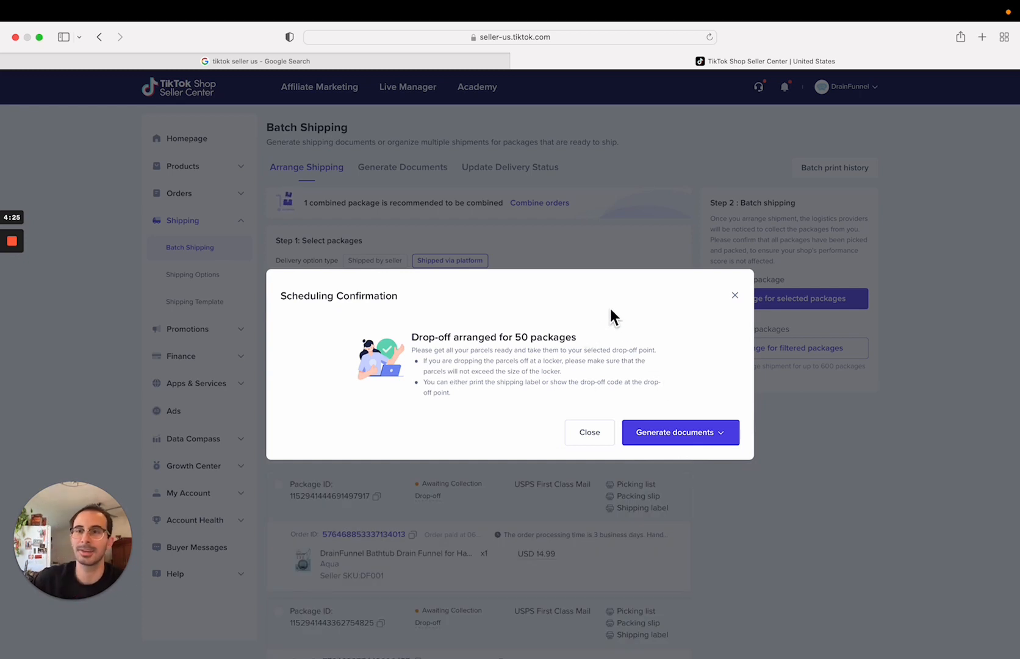
mouse_move(626, 300)
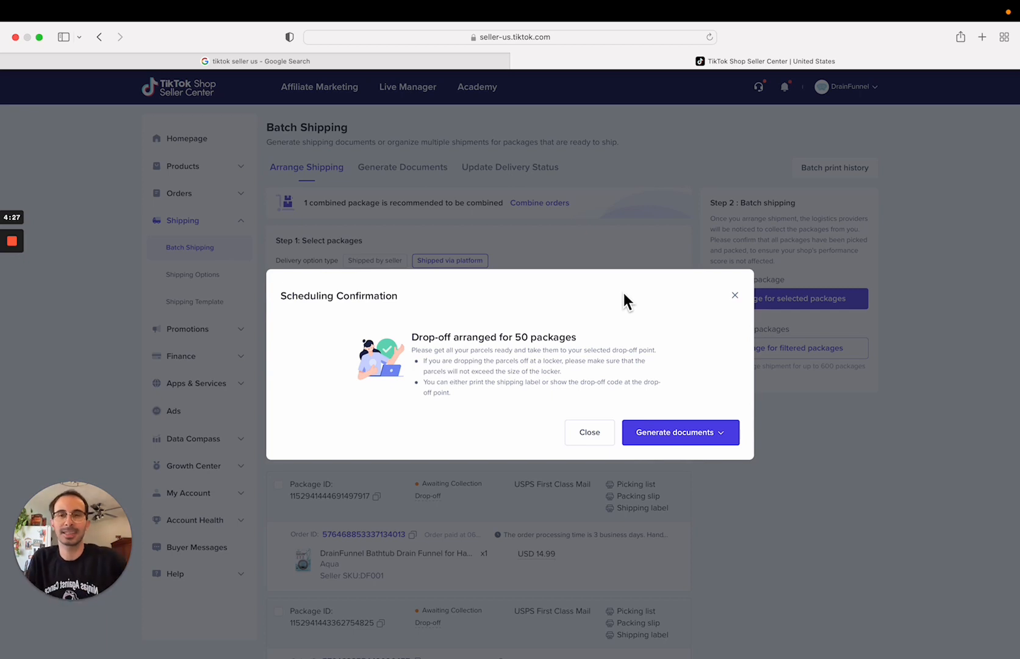
mouse_move(693, 422)
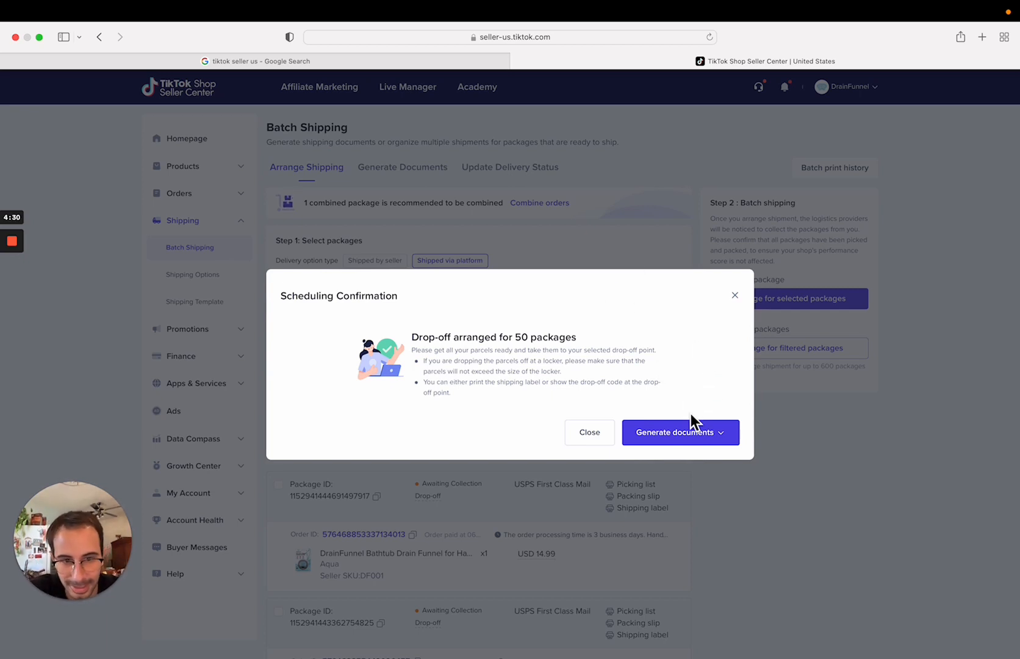
left_click(680, 432)
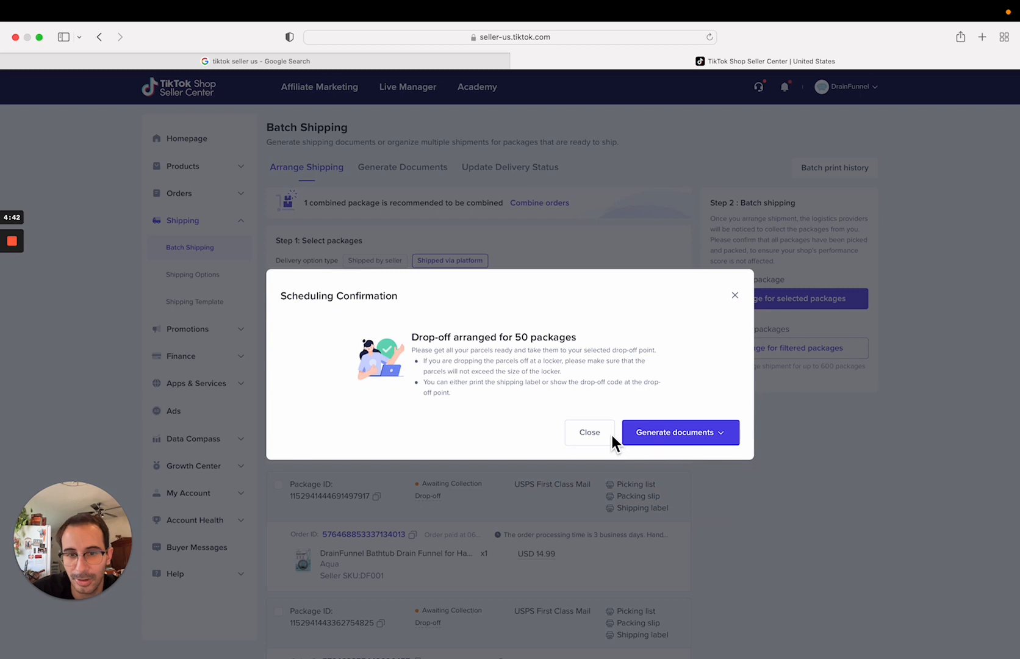
Generate 'Print Shipping label (PDF, A6)', opening the USPS label PDF in a new tab.
left_click(680, 432)
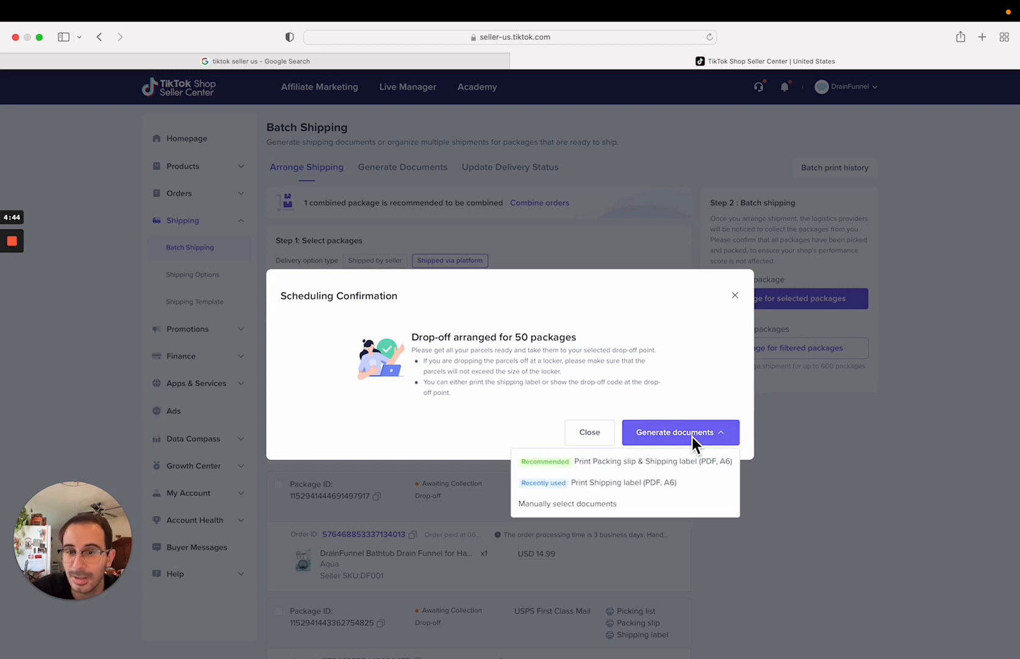
mouse_move(686, 455)
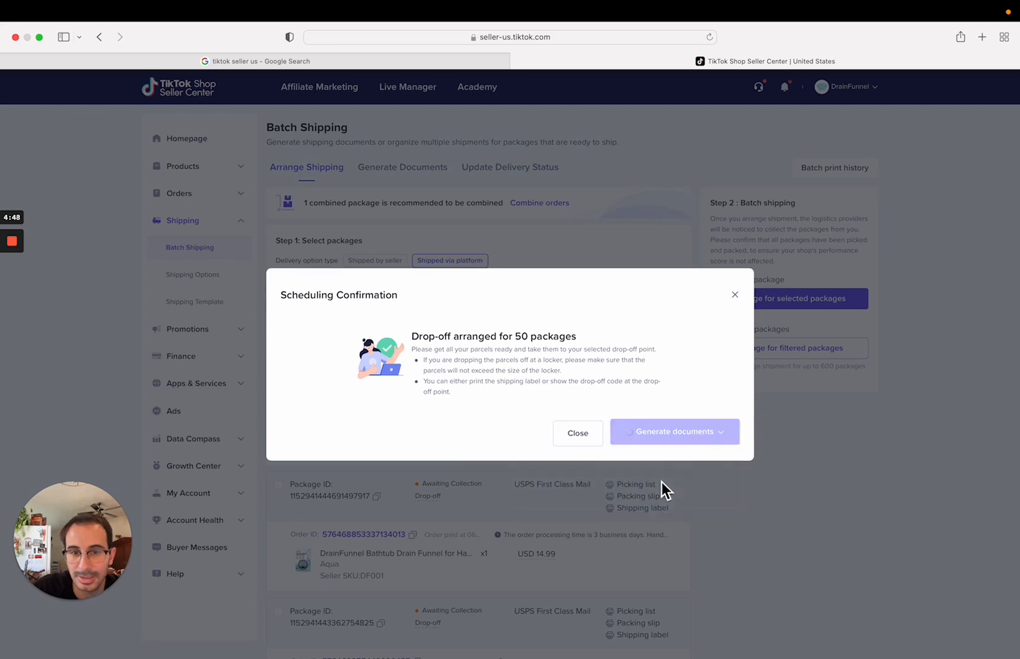
mouse_move(683, 455)
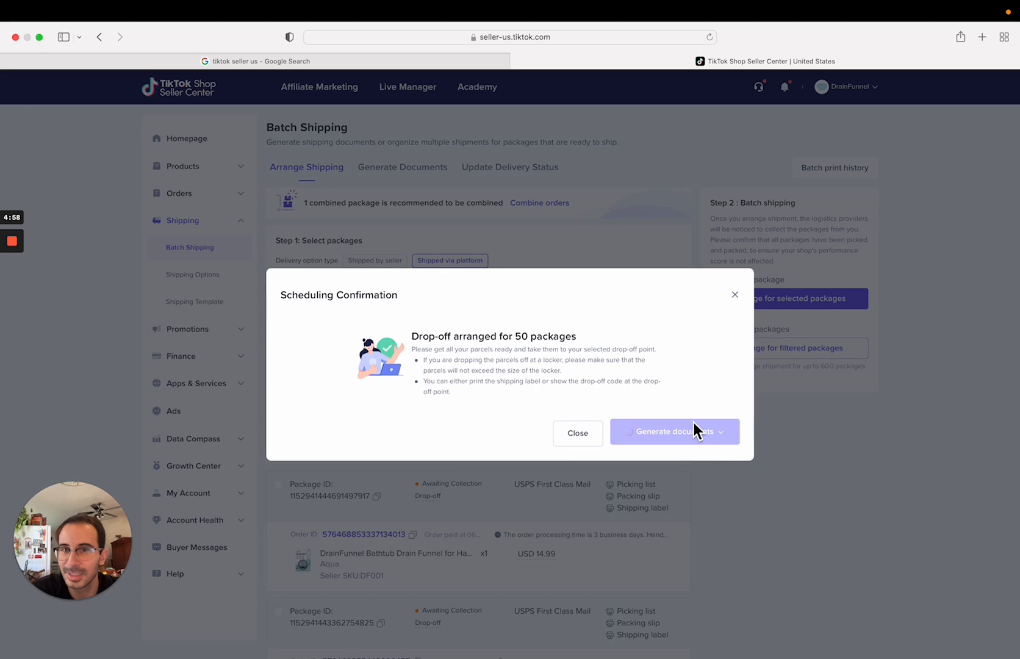
left_click(666, 431)
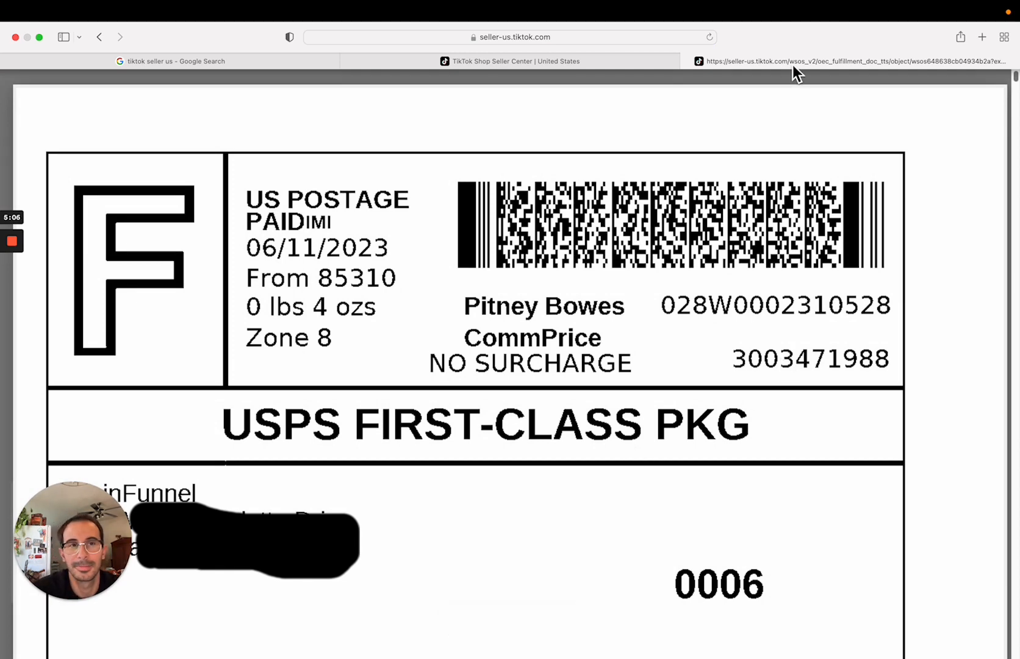
Print all 50 label pages to the Rollo printer at 4×6 inches.
key("cmd+p")
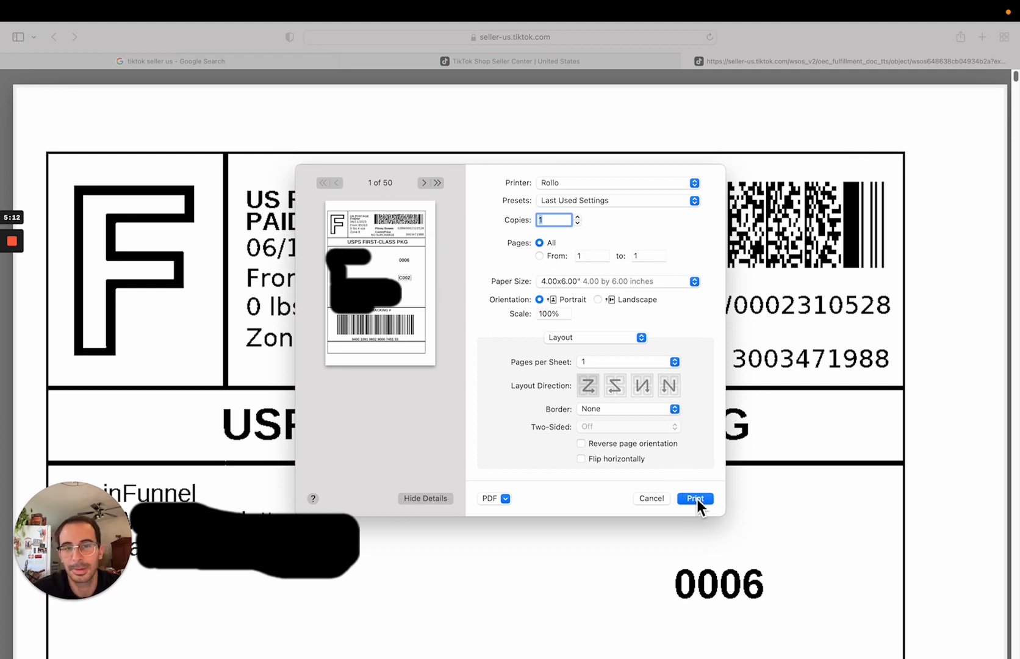
mouse_move(699, 508)
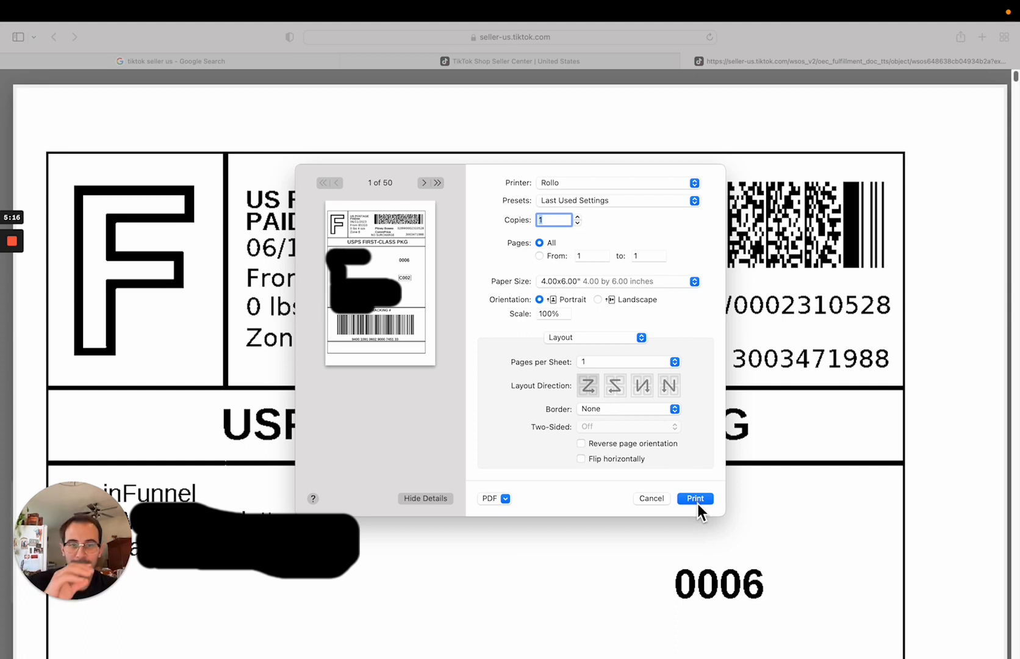
mouse_move(694, 540)
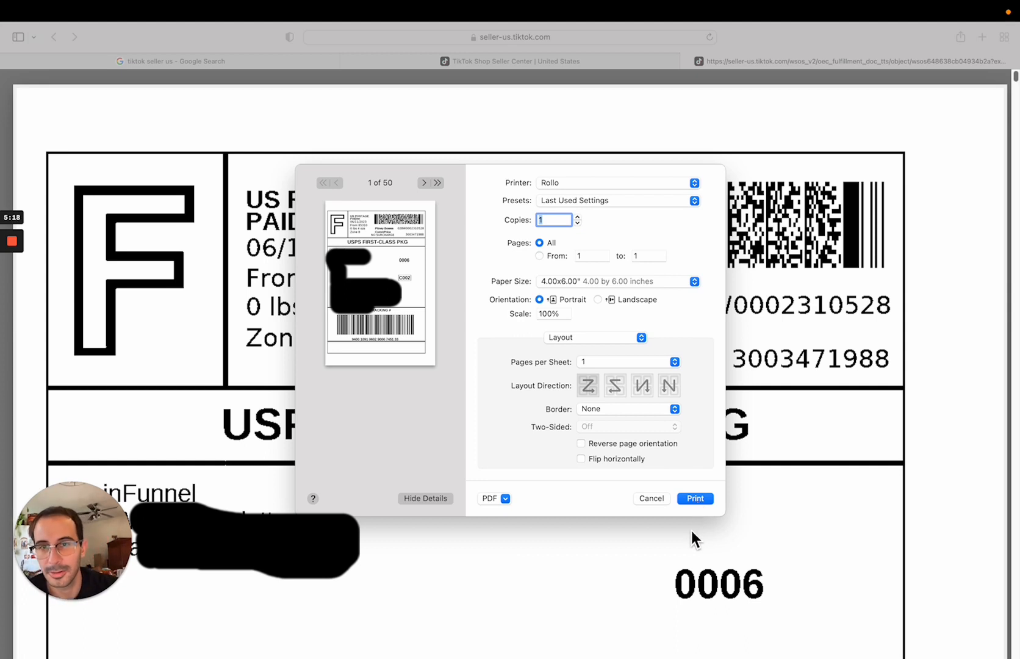
mouse_move(442, 447)
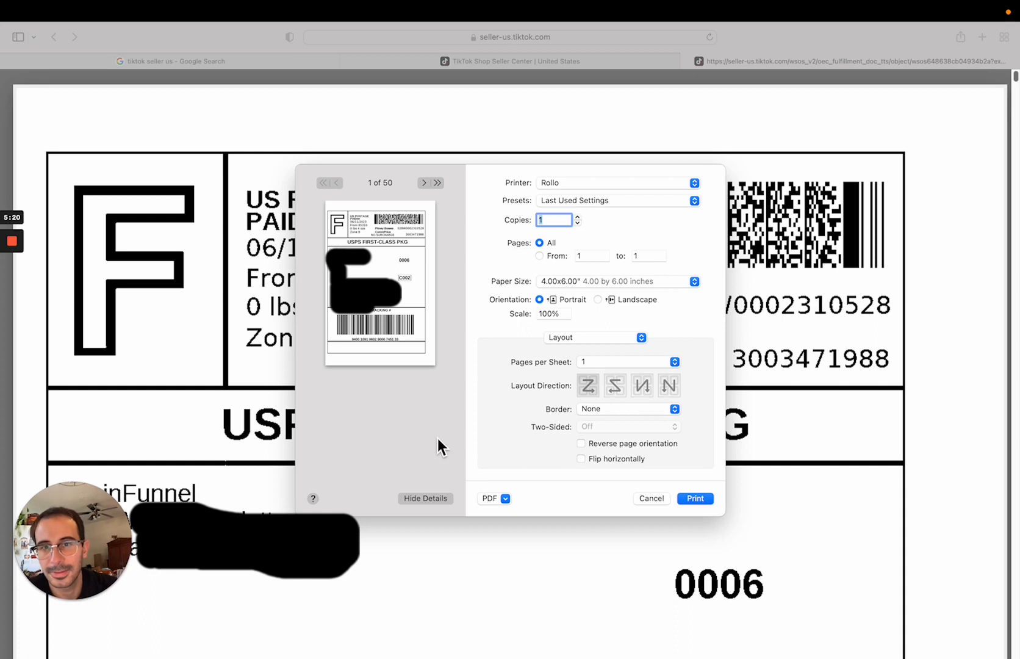
mouse_move(664, 465)
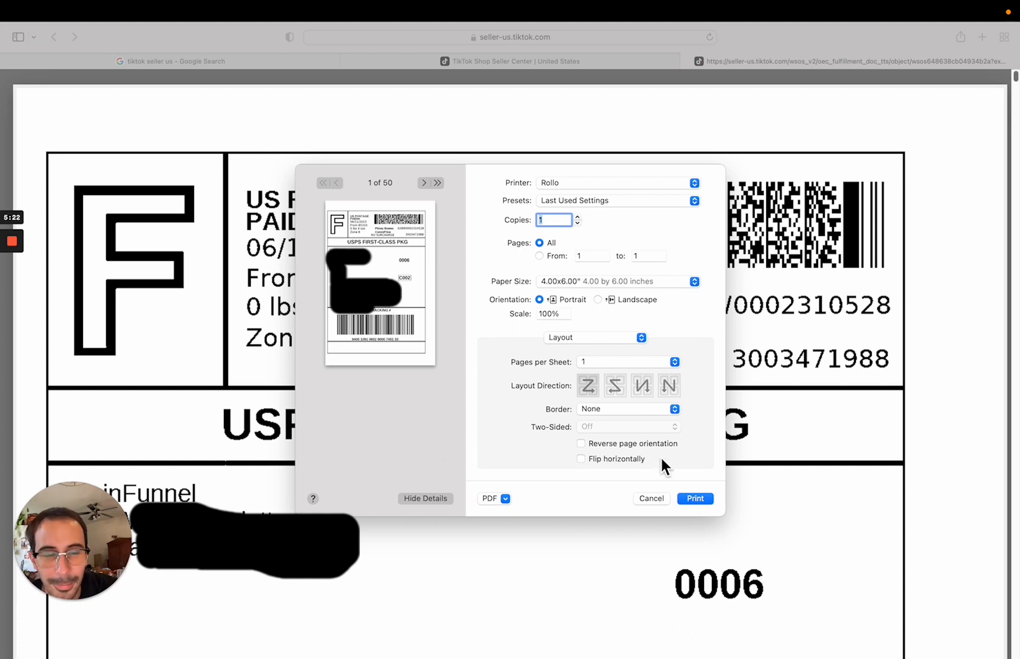
mouse_move(658, 508)
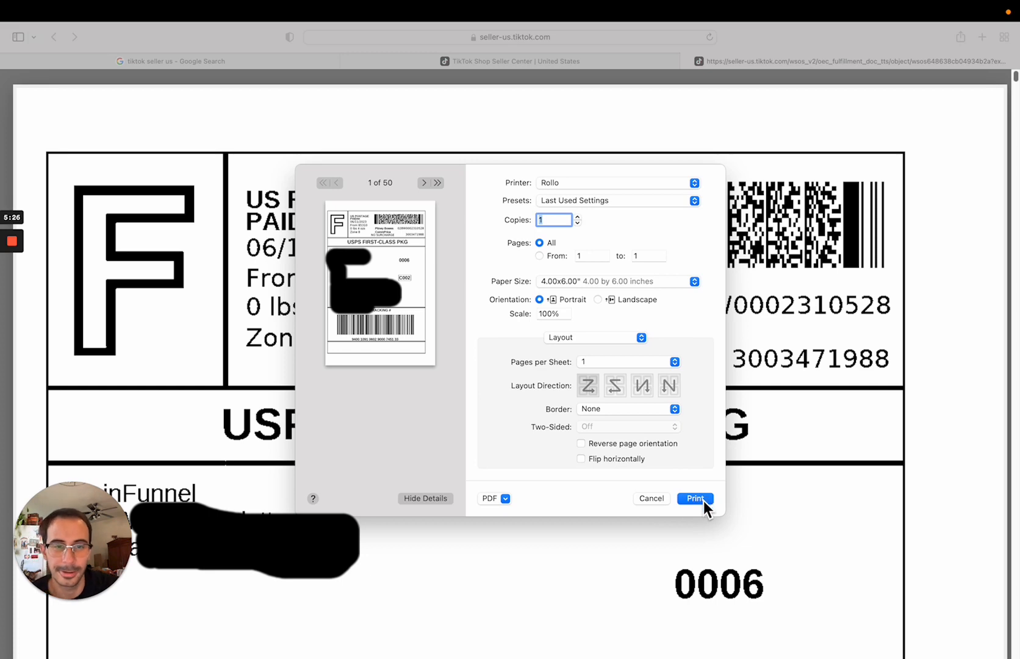
left_click(694, 498)
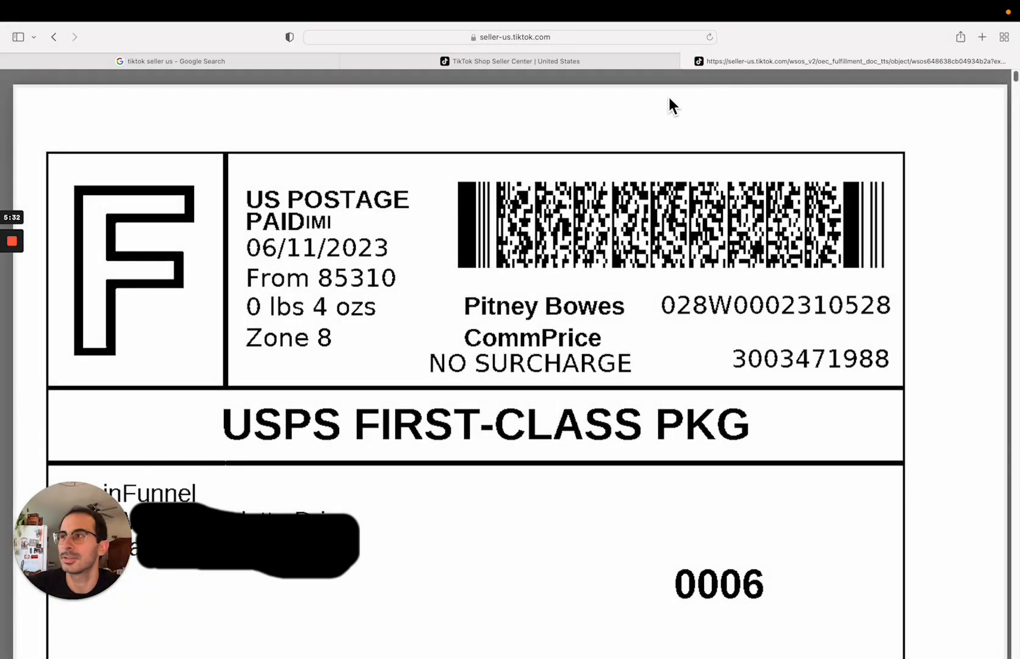
mouse_move(688, 61)
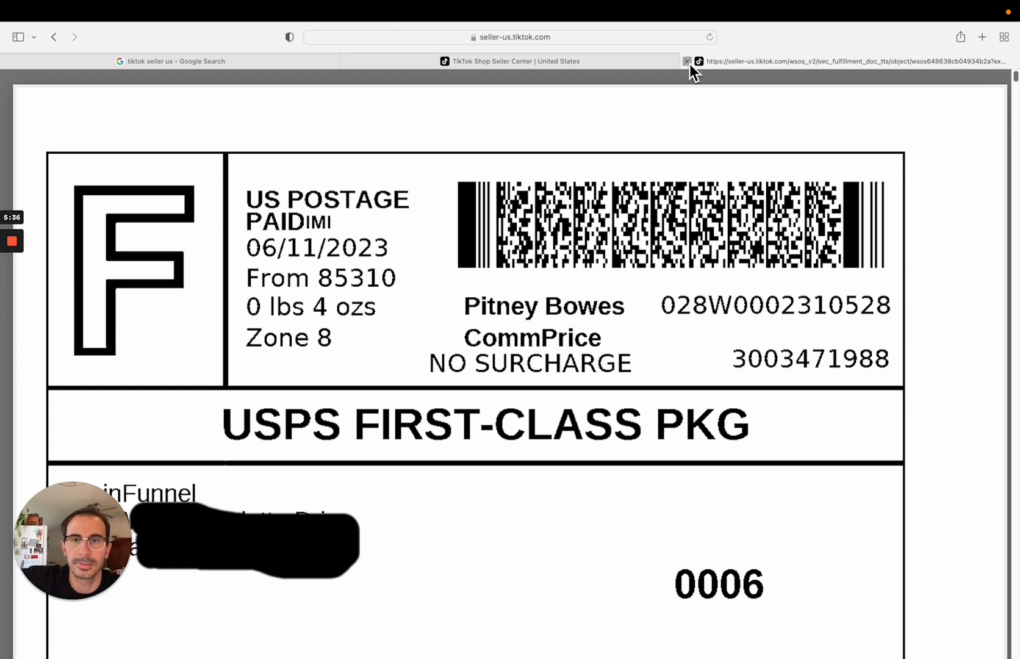
Close the label PDF tab, returning to the result of 50 succeeded and 0 failed.
left_click(686, 61)
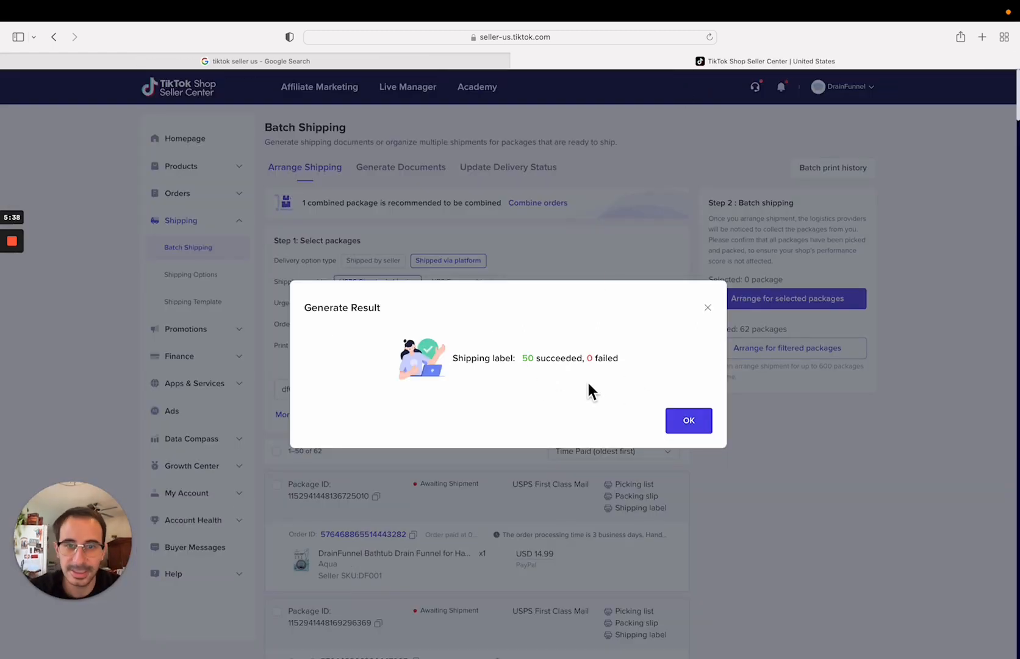
mouse_move(604, 366)
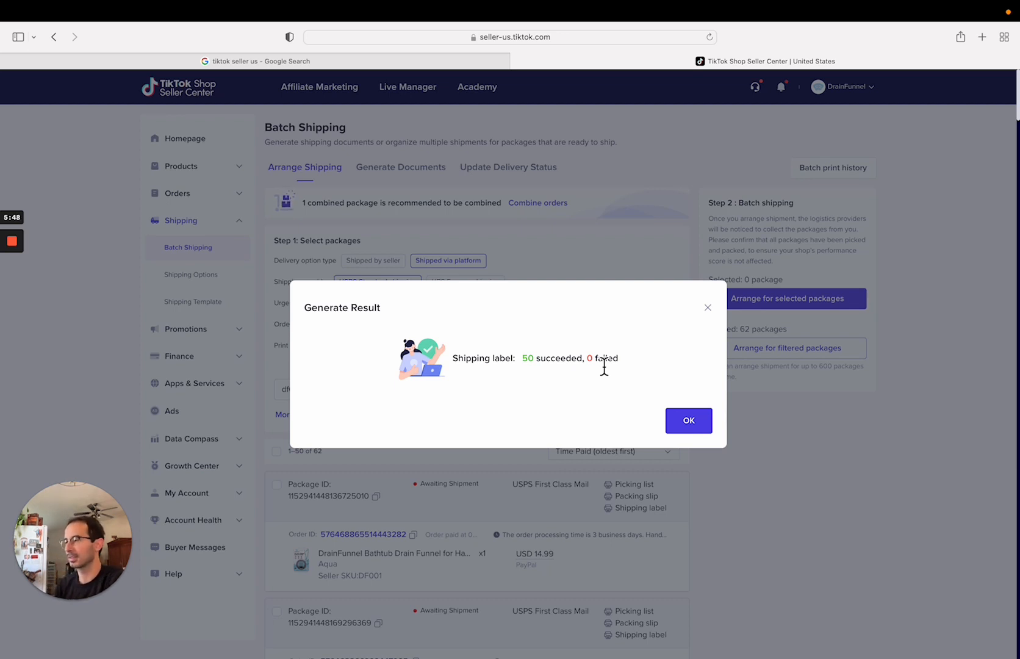
mouse_move(463, 384)
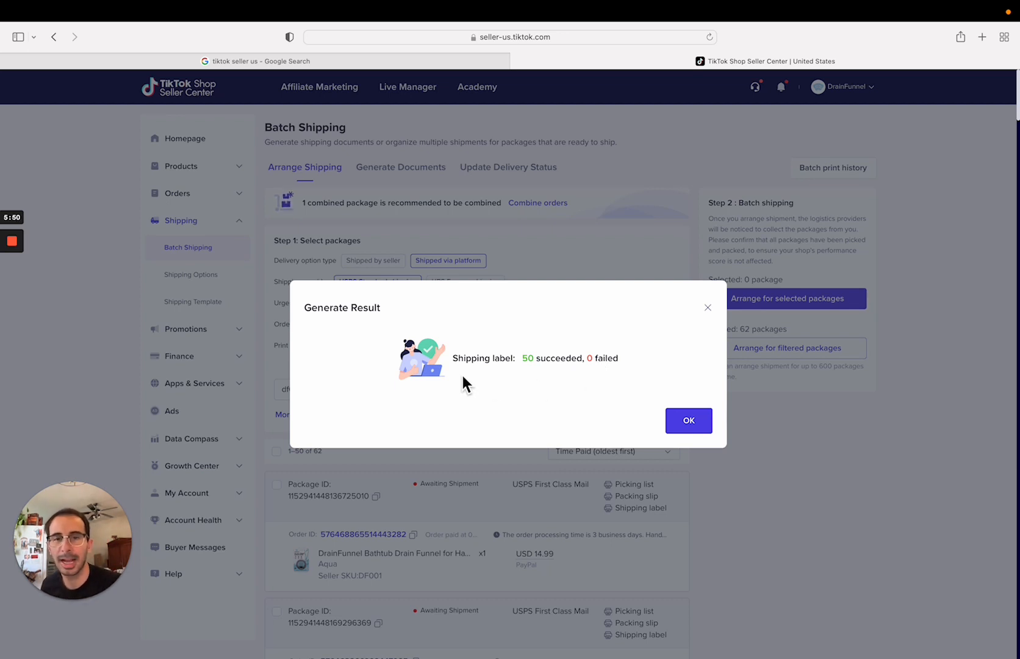
mouse_move(482, 335)
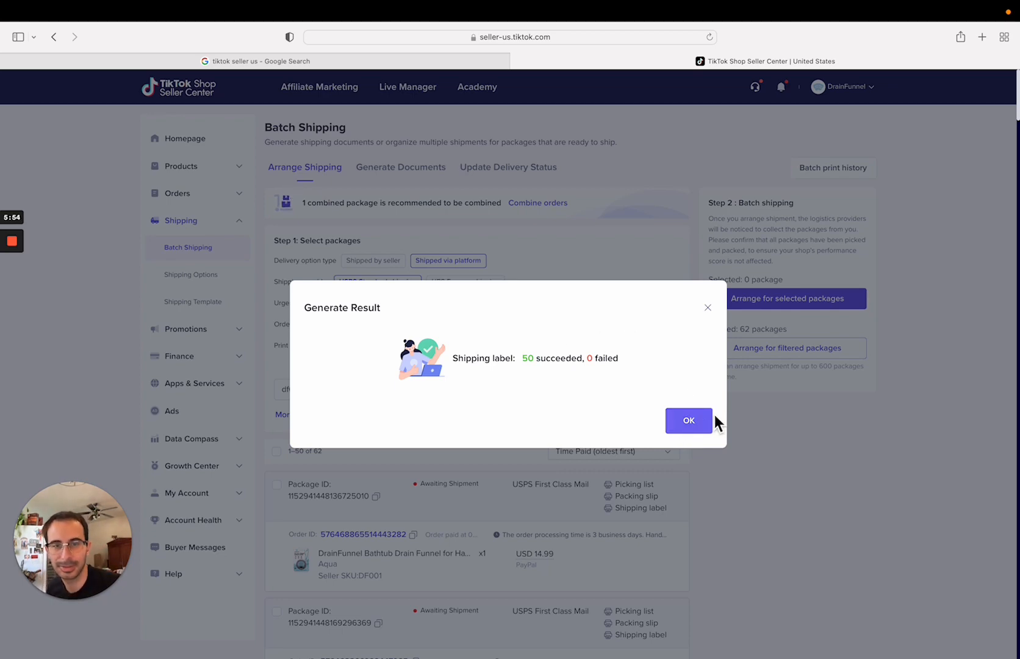
Confirm OK on the Generate Result dialog, returning to Batch Shipping with 62 DF001 packages listed, none selected.
left_click(689, 420)
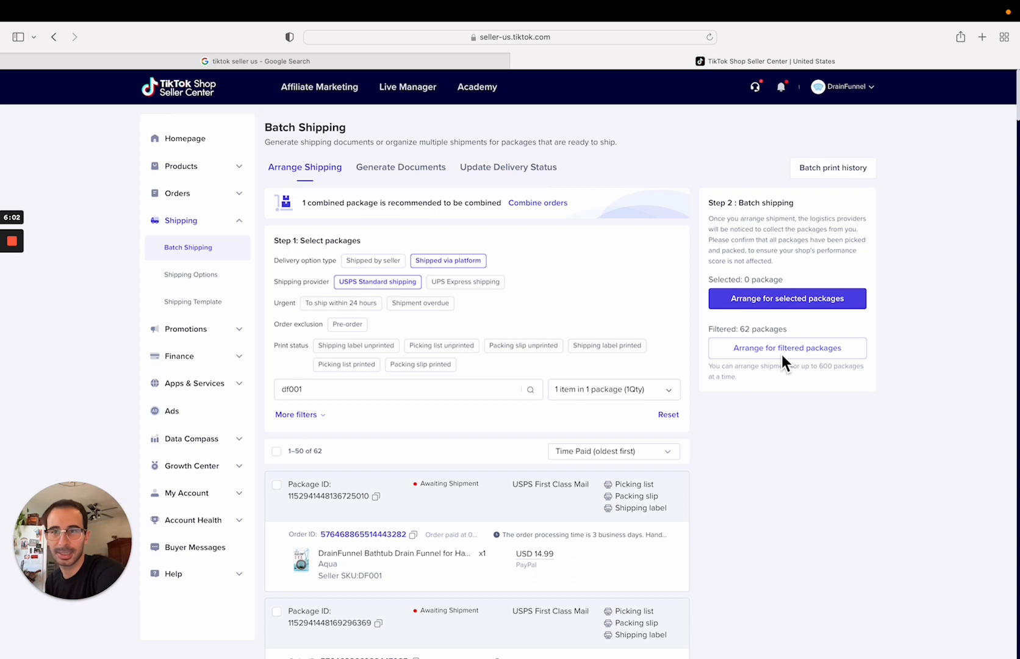
mouse_move(807, 352)
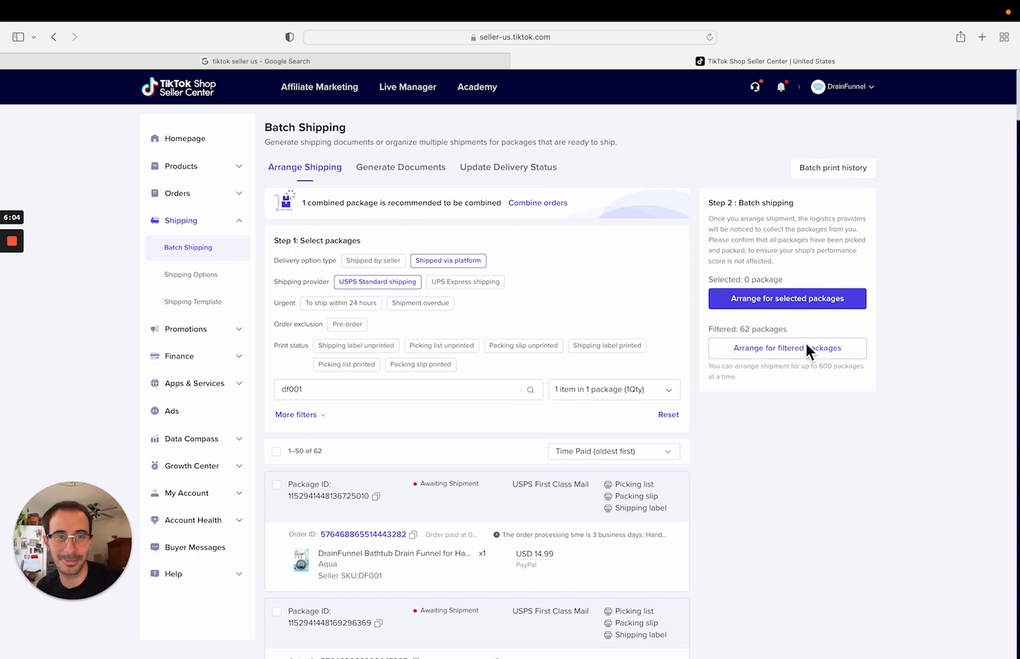
left_click(404, 389)
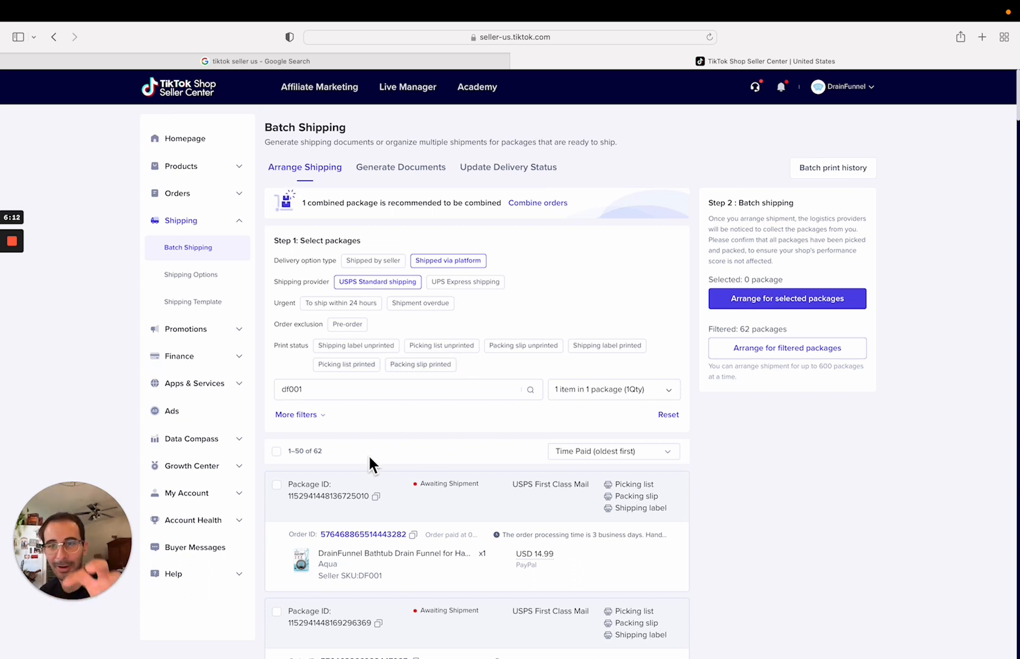
mouse_move(538, 396)
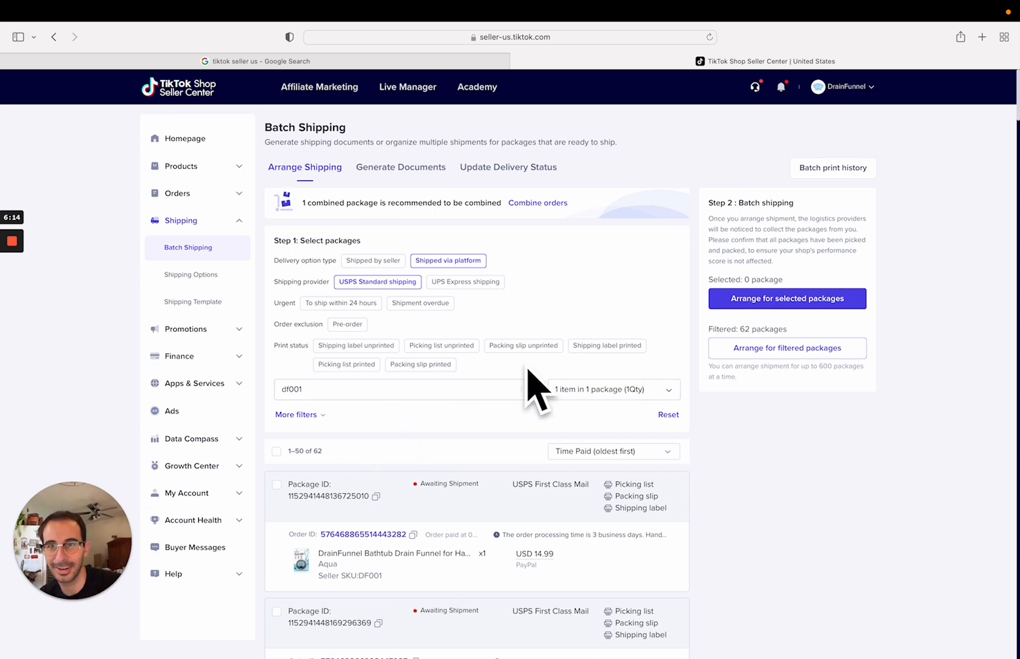
left_click(396, 389)
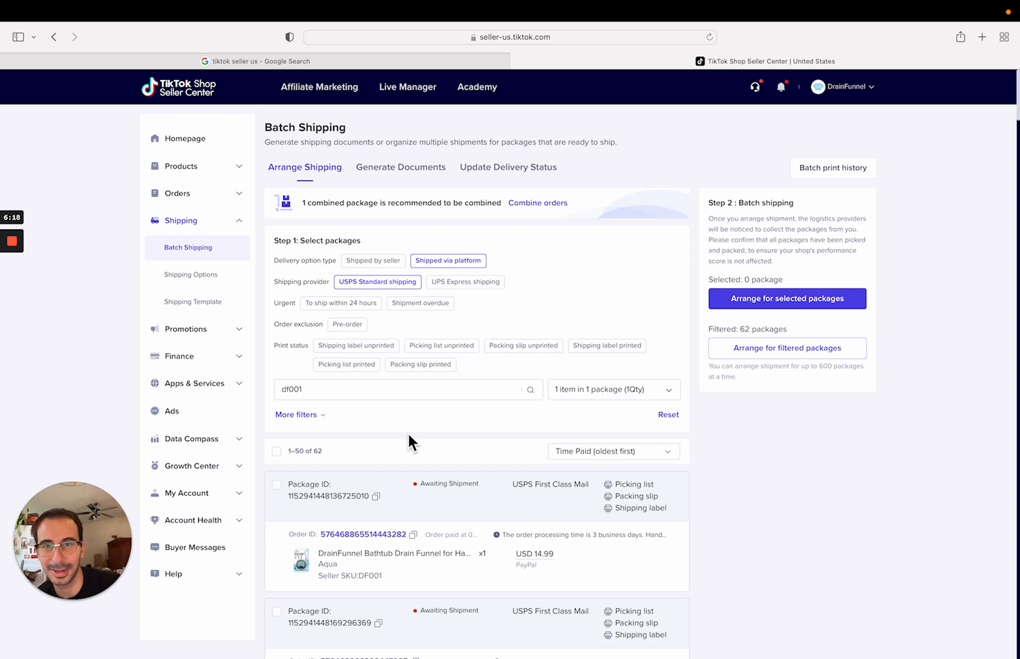
mouse_move(601, 149)
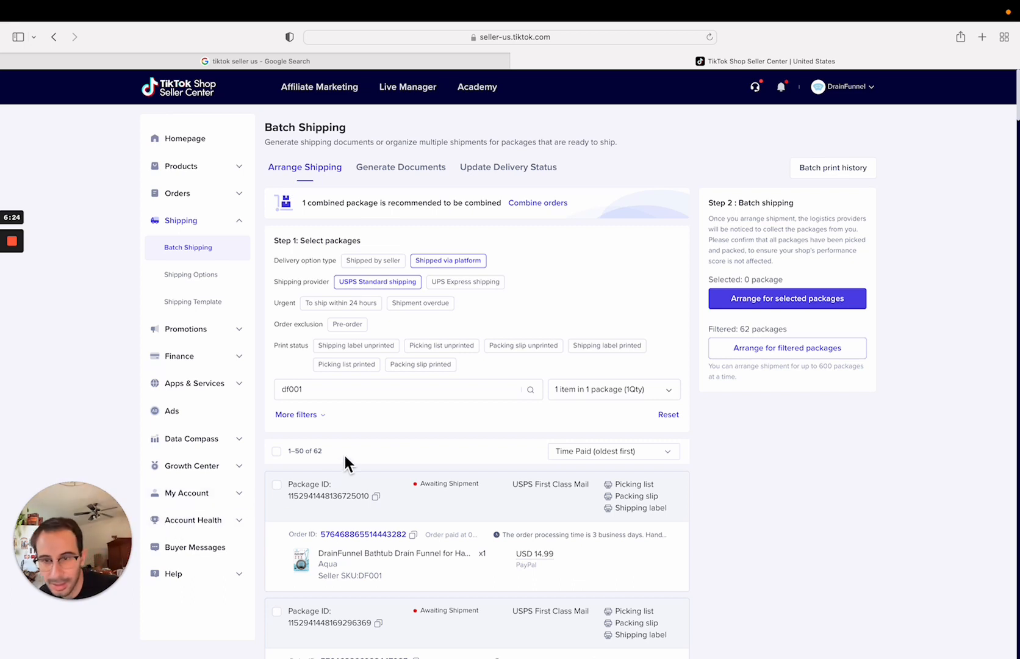
mouse_move(228, 205)
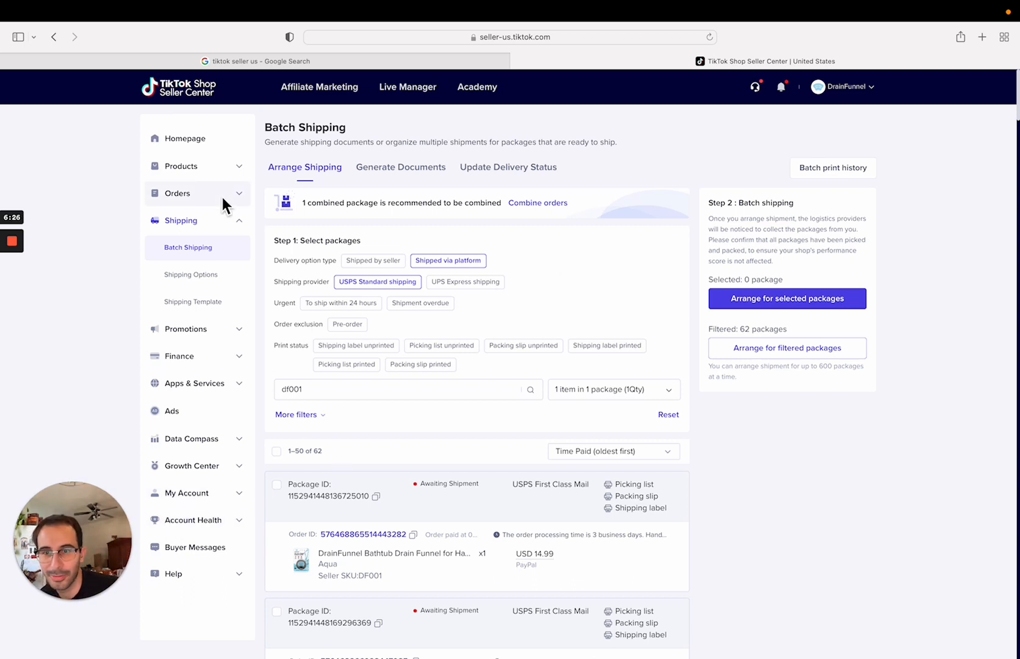